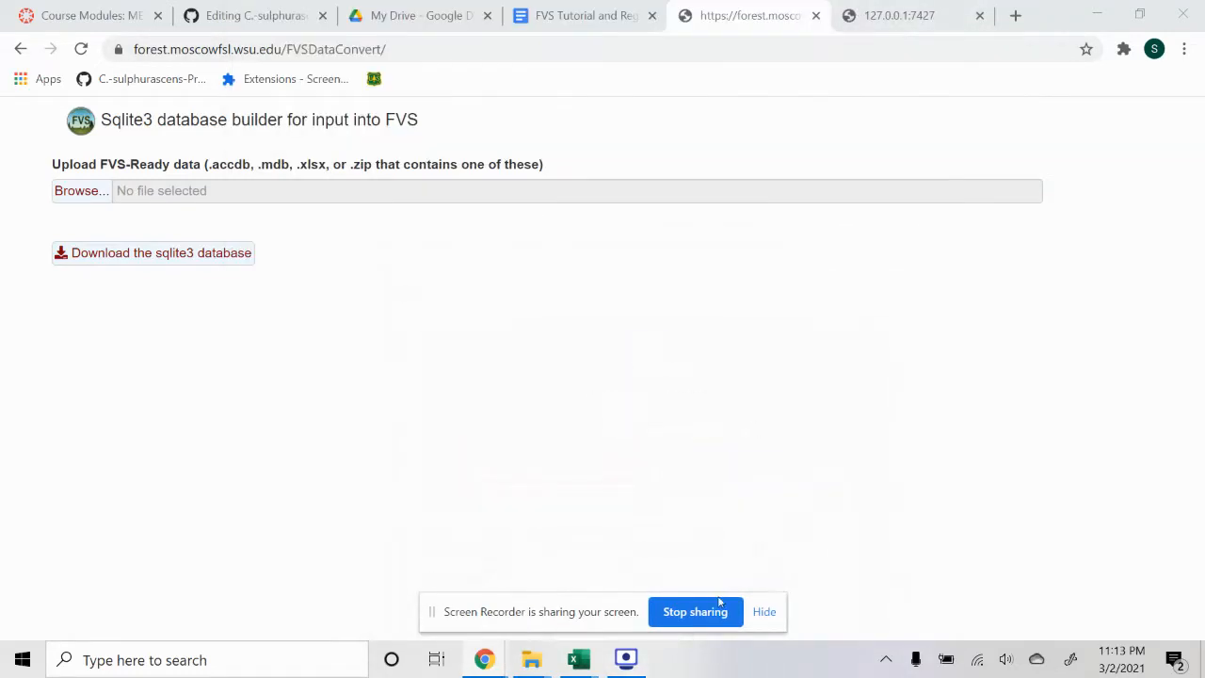
- Minimize the browser and review the FVS_StandInit and FVS_TreeInit sheets
click(763, 611)
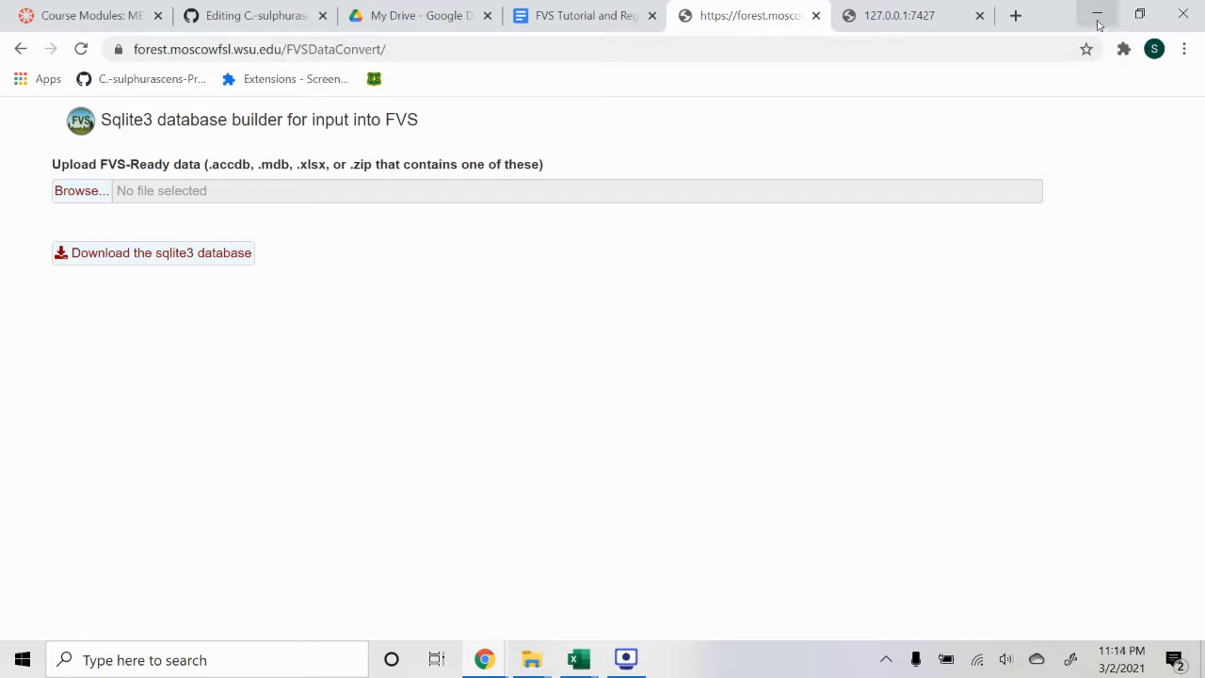
mouse_move(1101, 19)
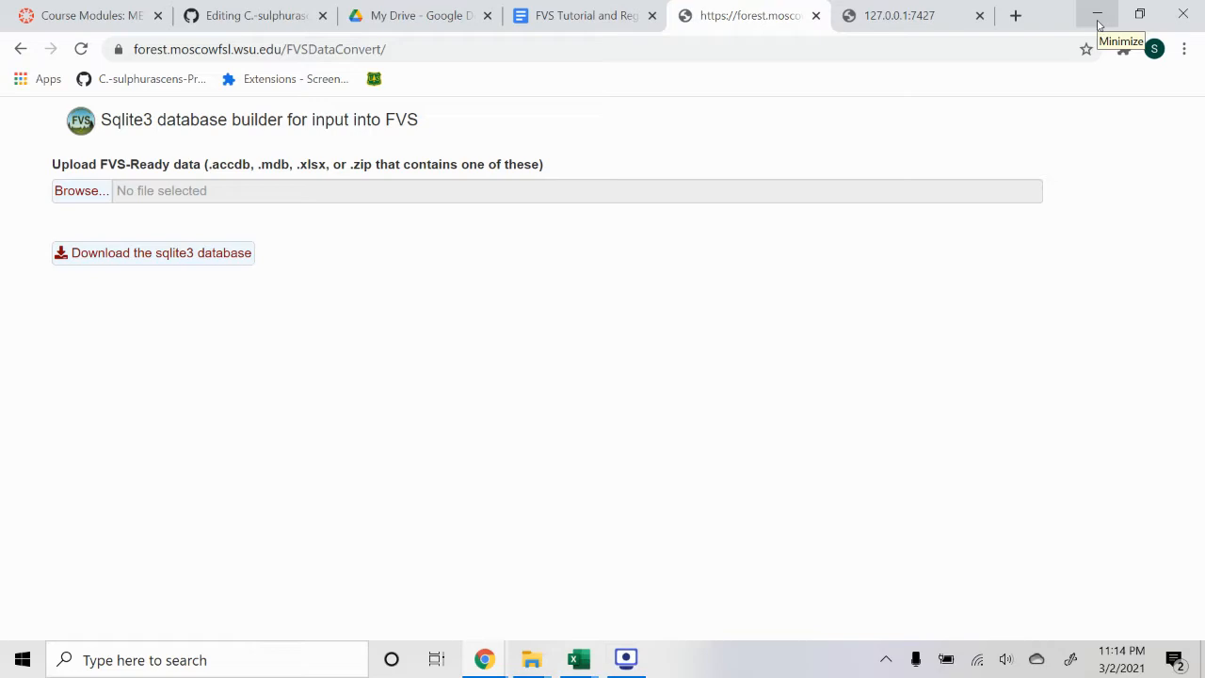
click(1113, 13)
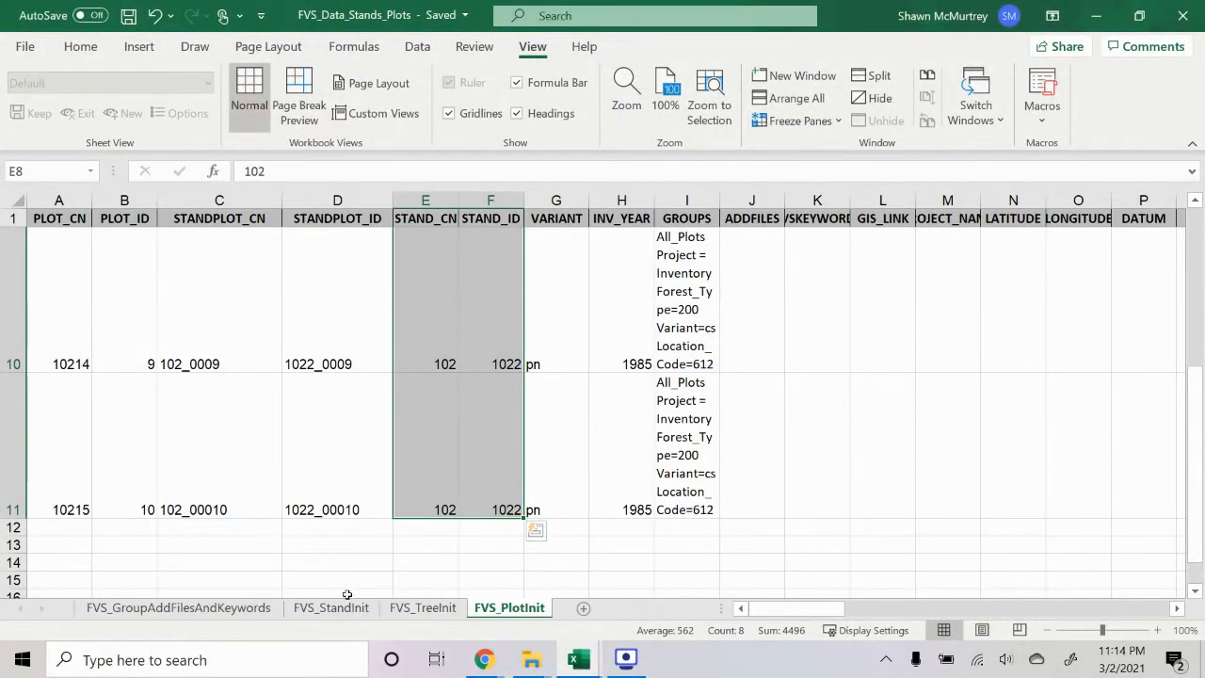
click(330, 607)
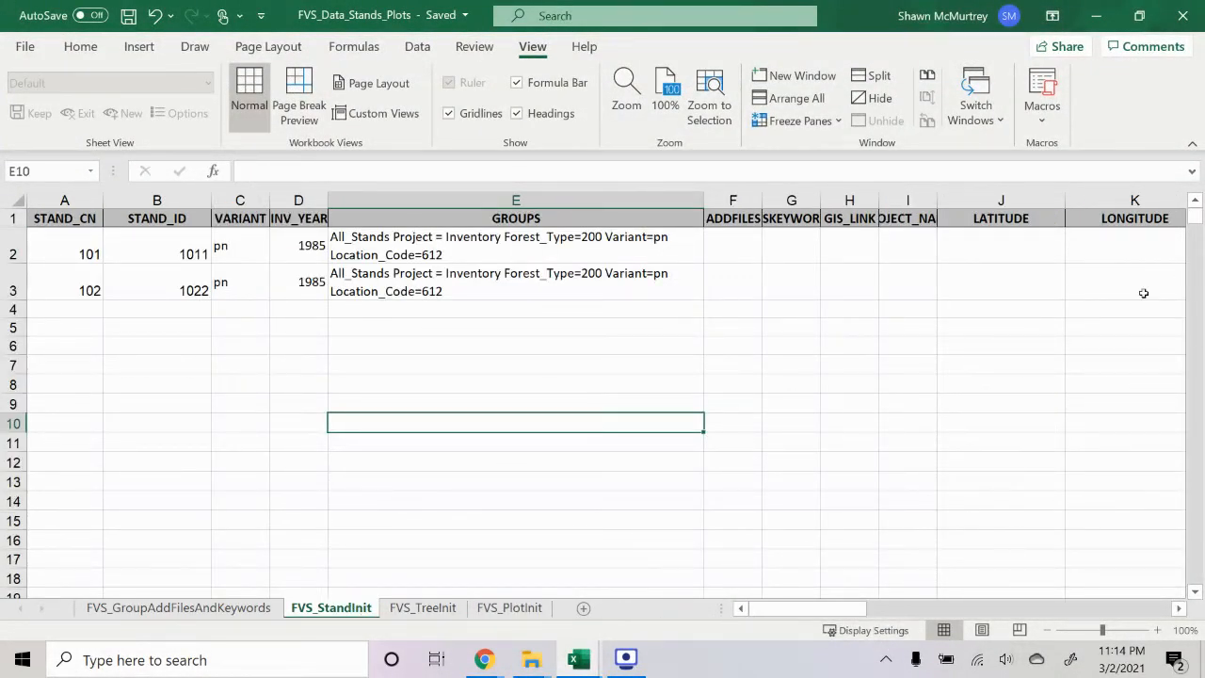
click(421, 608)
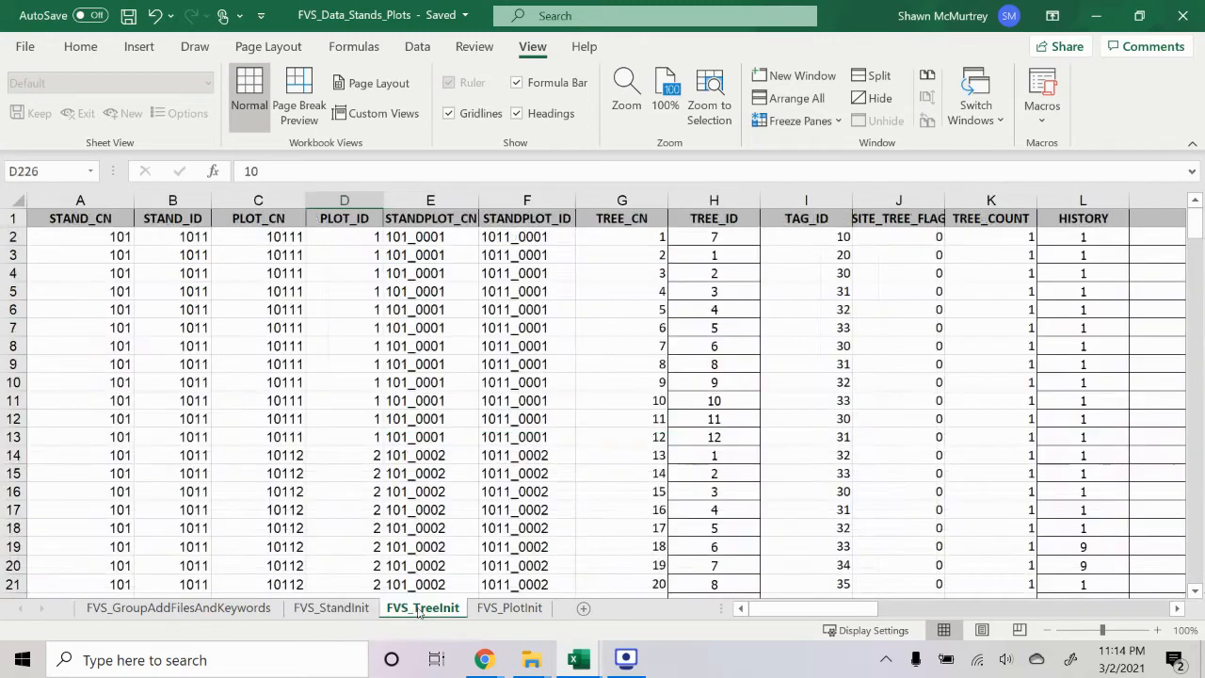
click(330, 608)
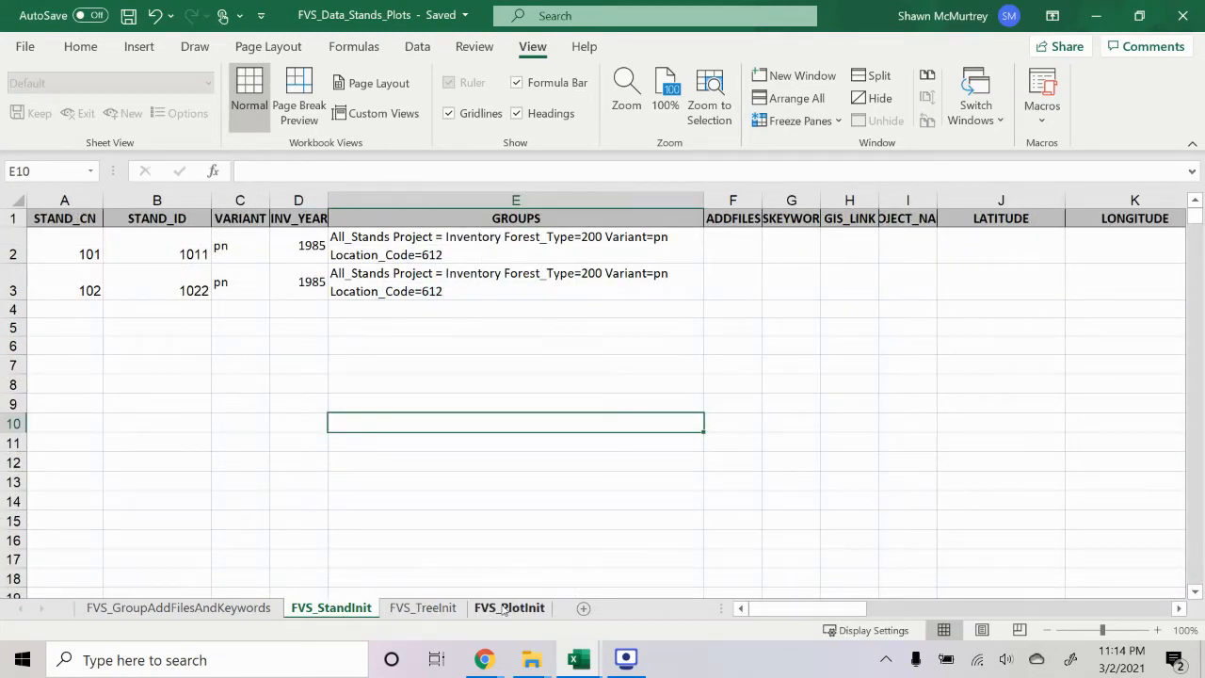
- Check the FVS_PlotInit sheet and save the workbook to the Desktop
click(510, 607)
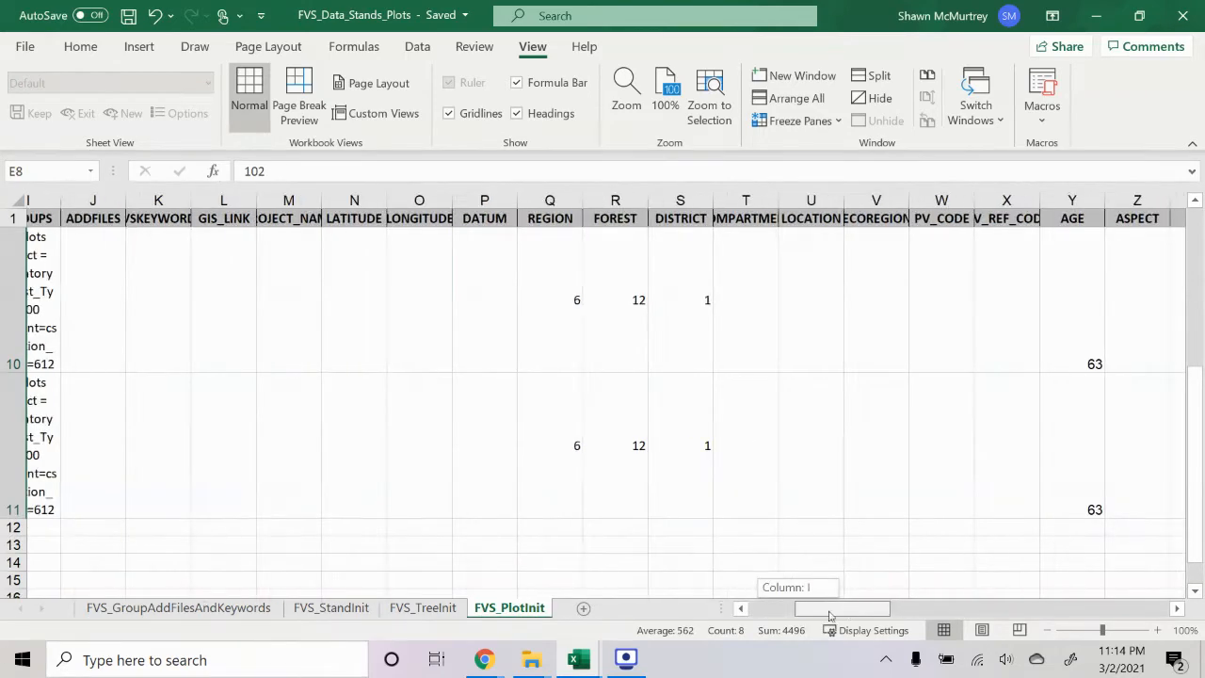
scroll(left, 3)
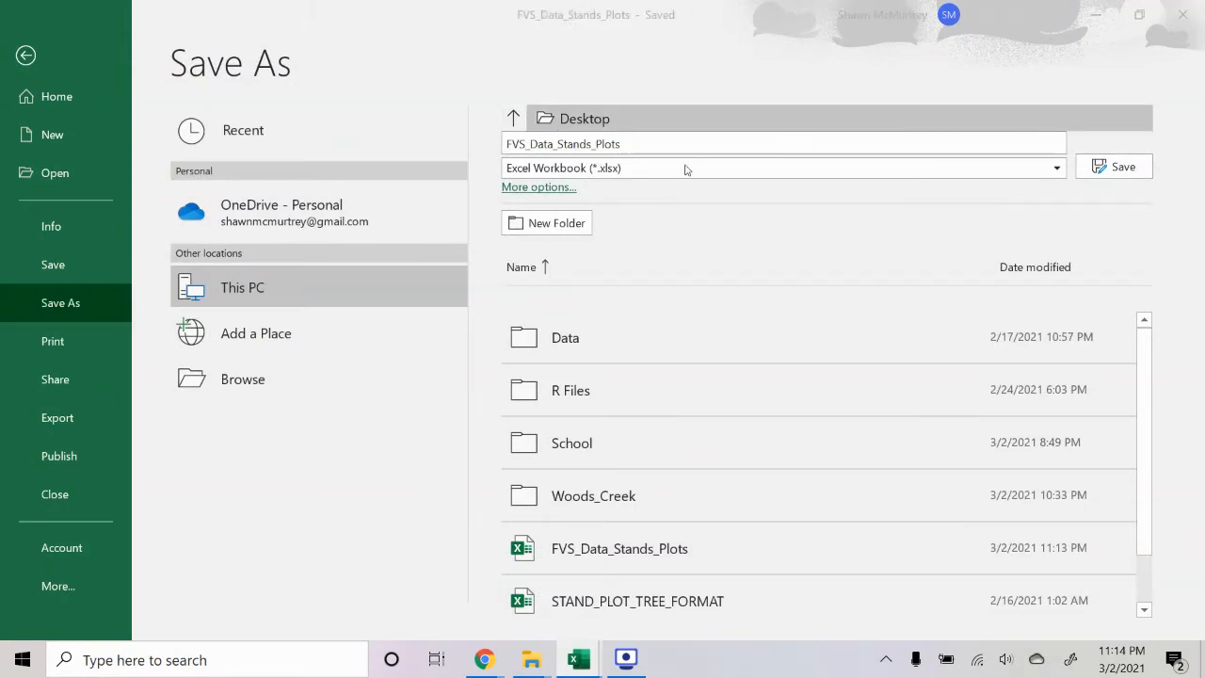
click(243, 378)
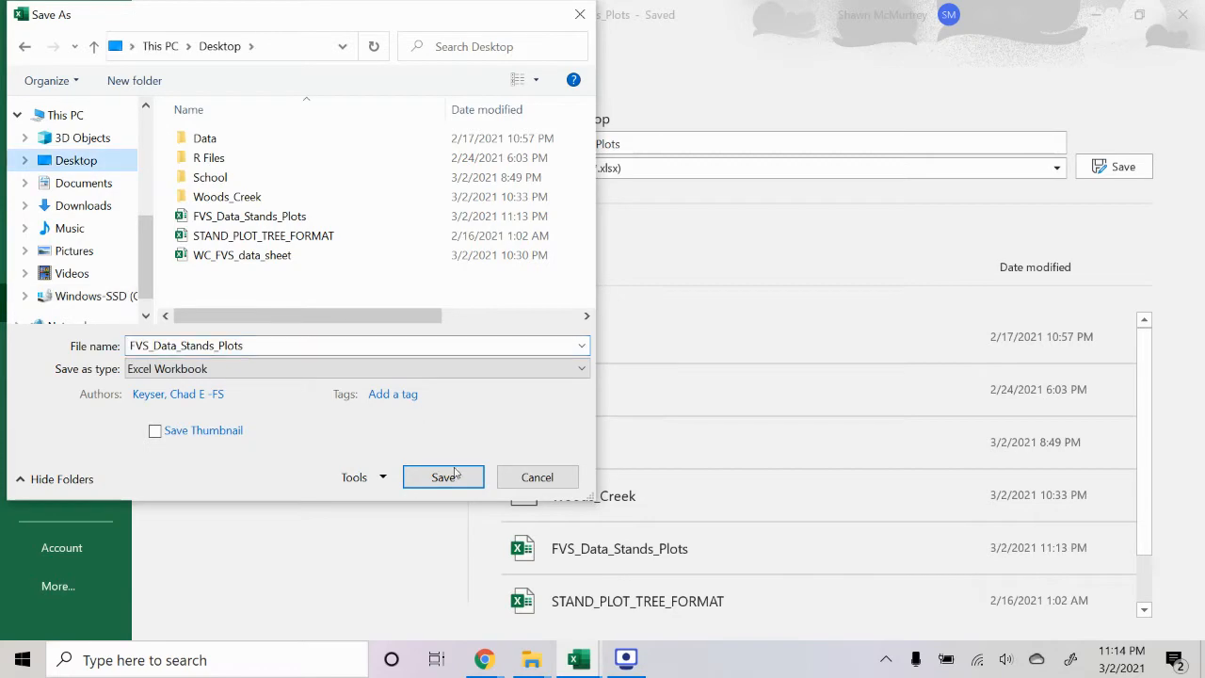
click(442, 476)
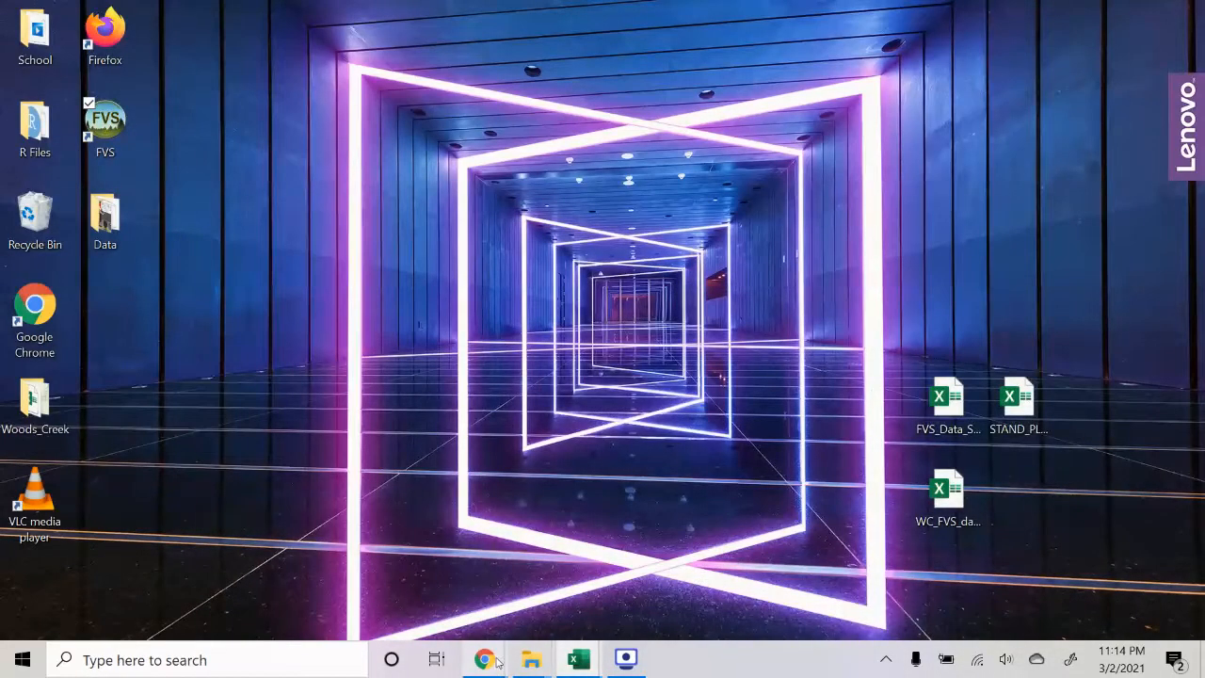
- Upload FVS_Data_Stands_Plots.xlsx to Data Convert and download the sqlite3 database
click(483, 659)
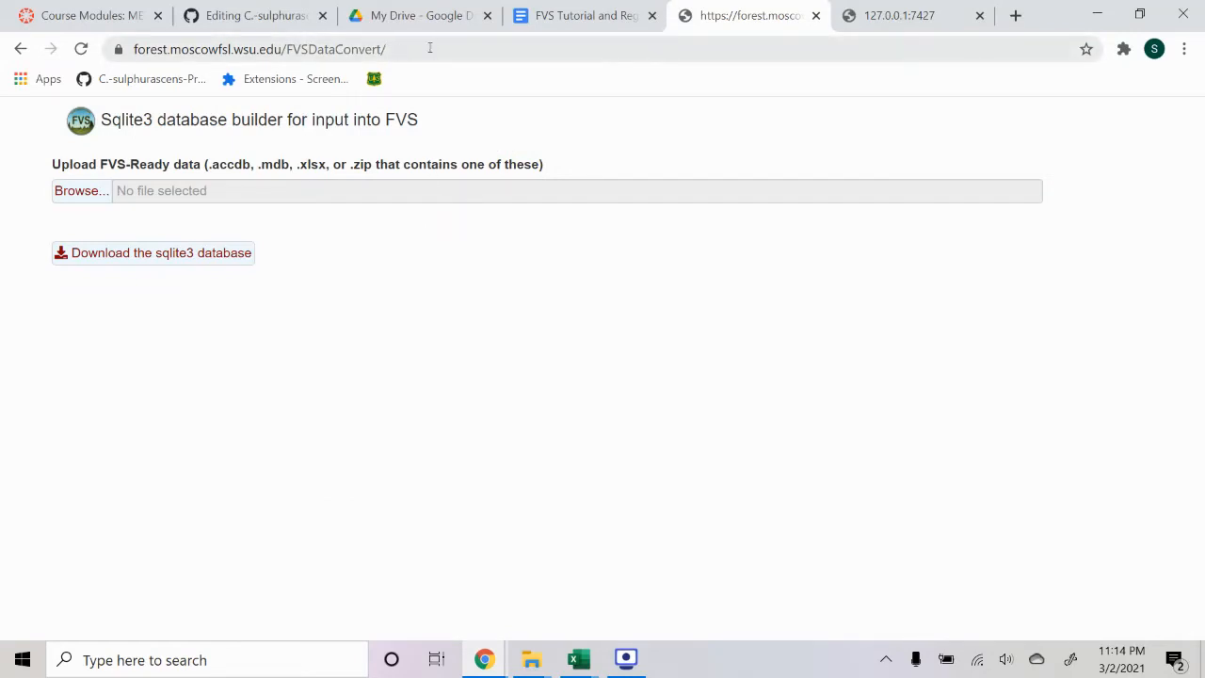
mouse_move(469, 97)
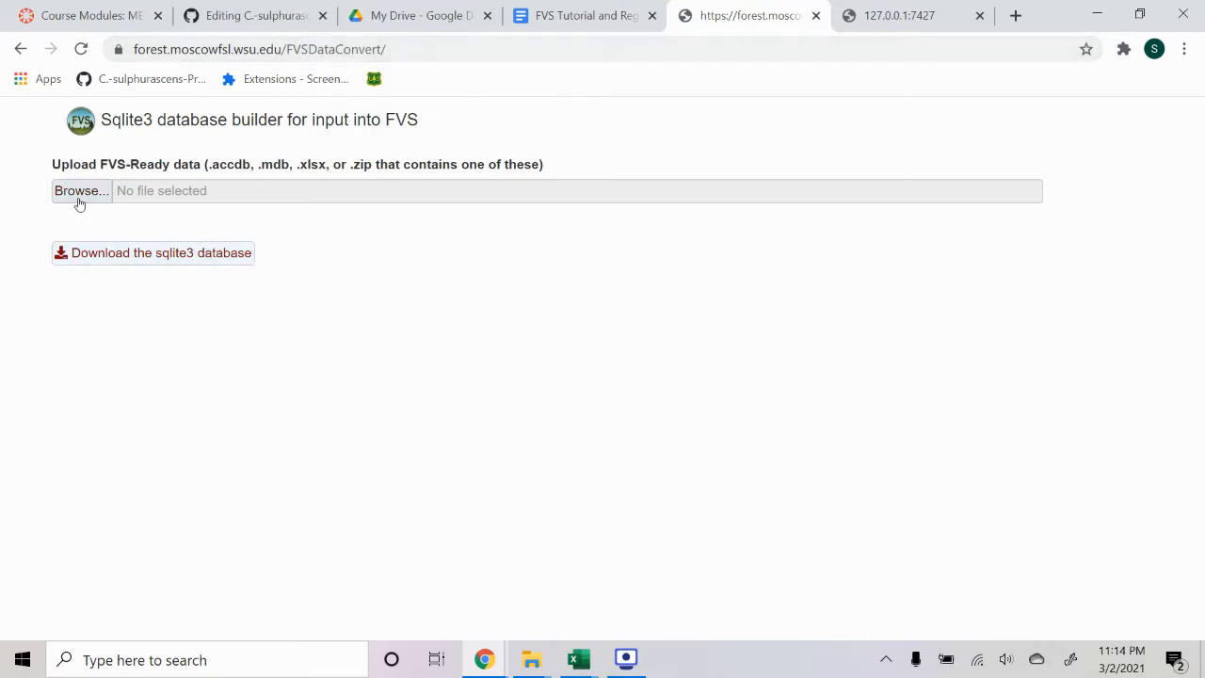
click(80, 190)
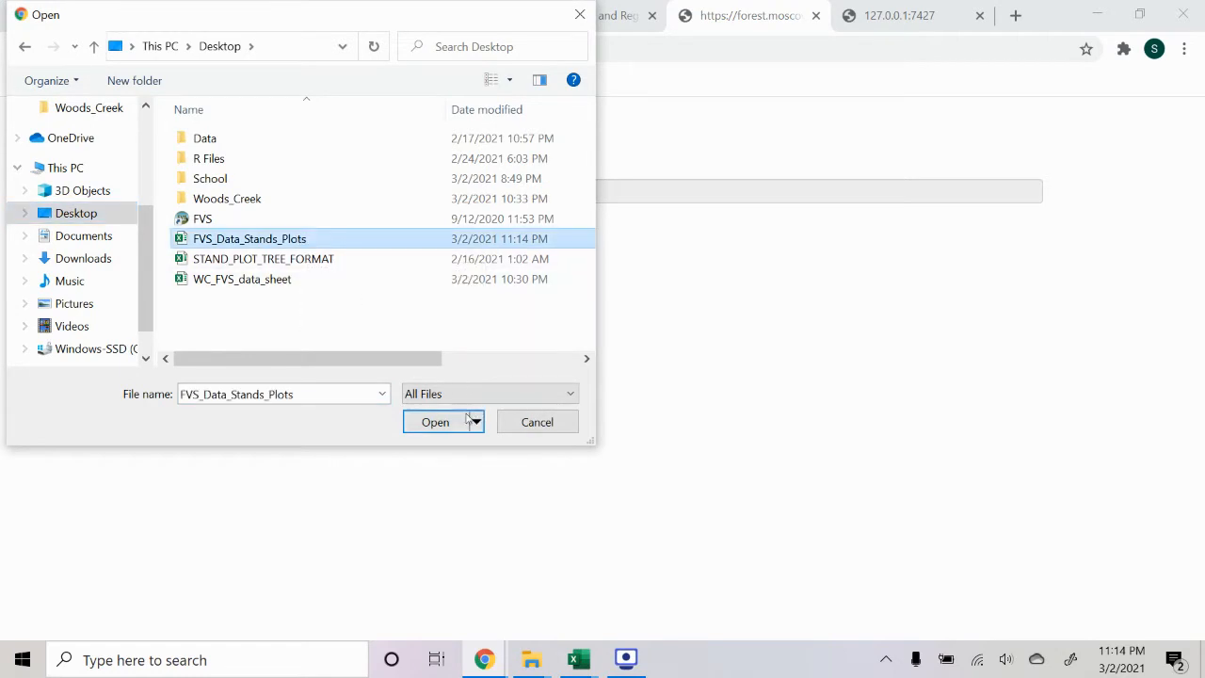
click(435, 421)
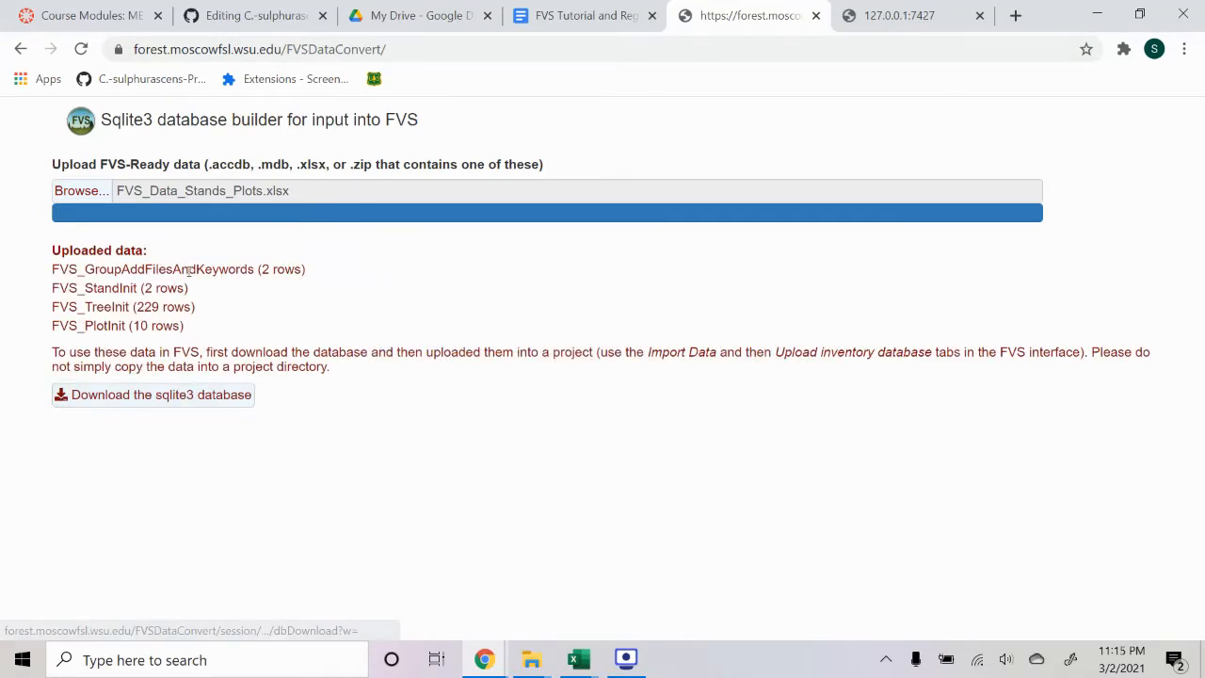
click(152, 395)
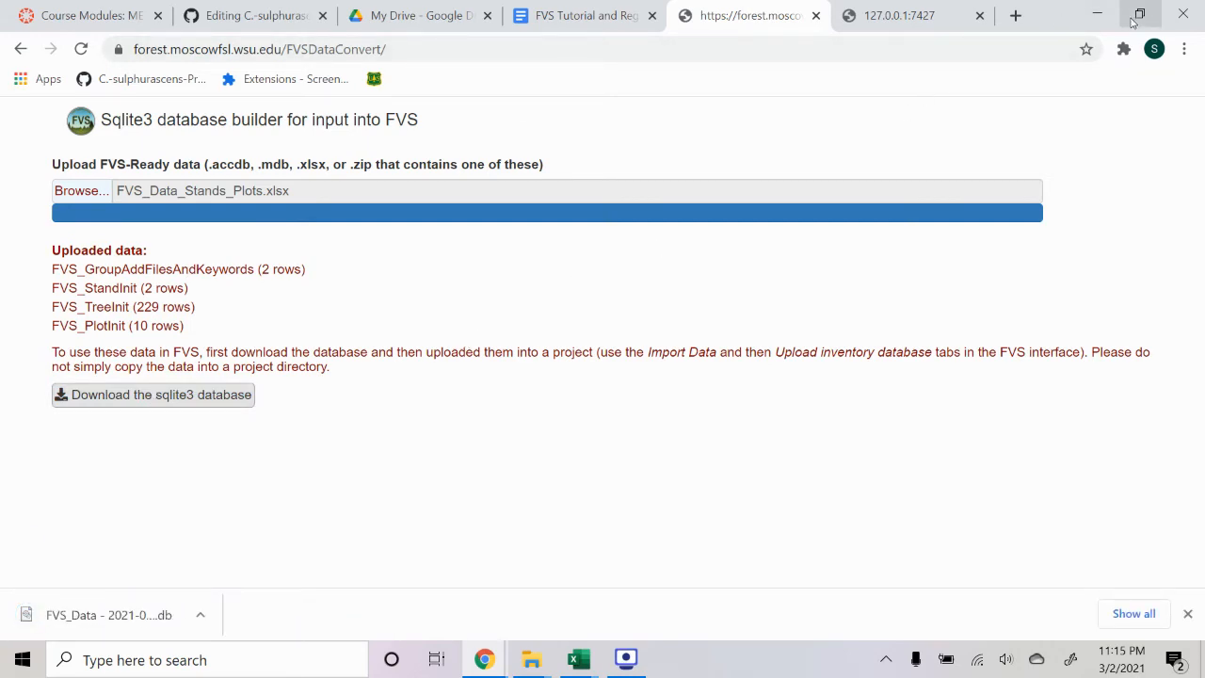
click(1141, 14)
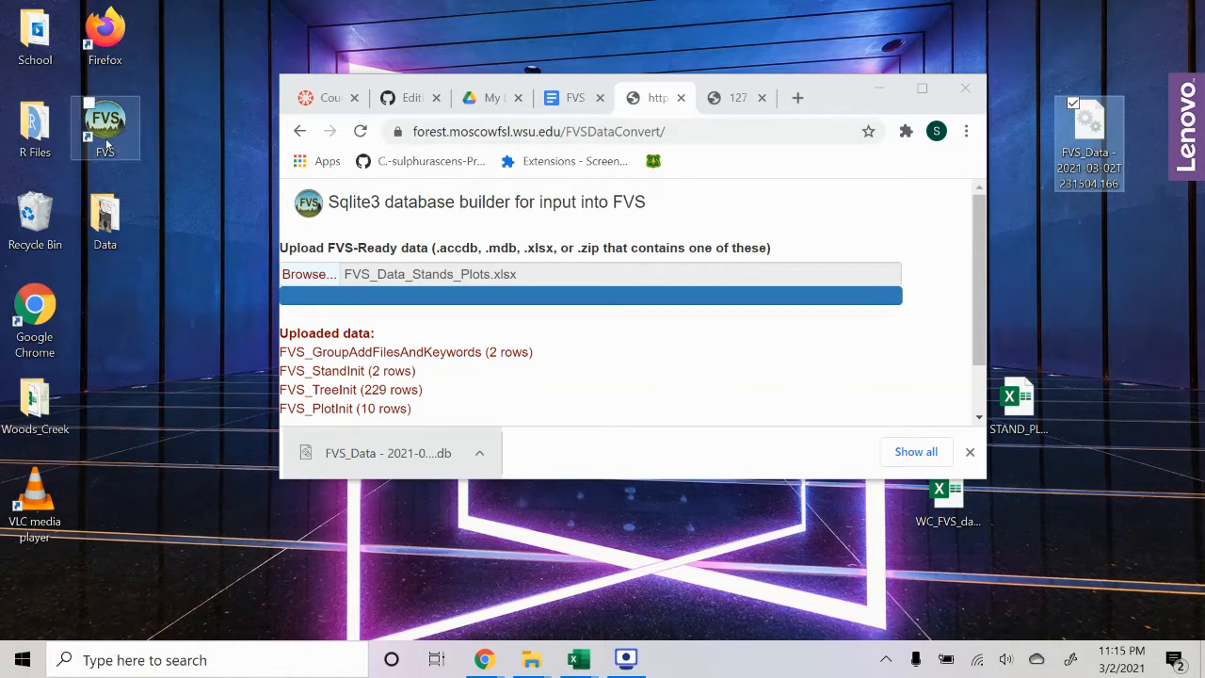
mouse_move(104, 127)
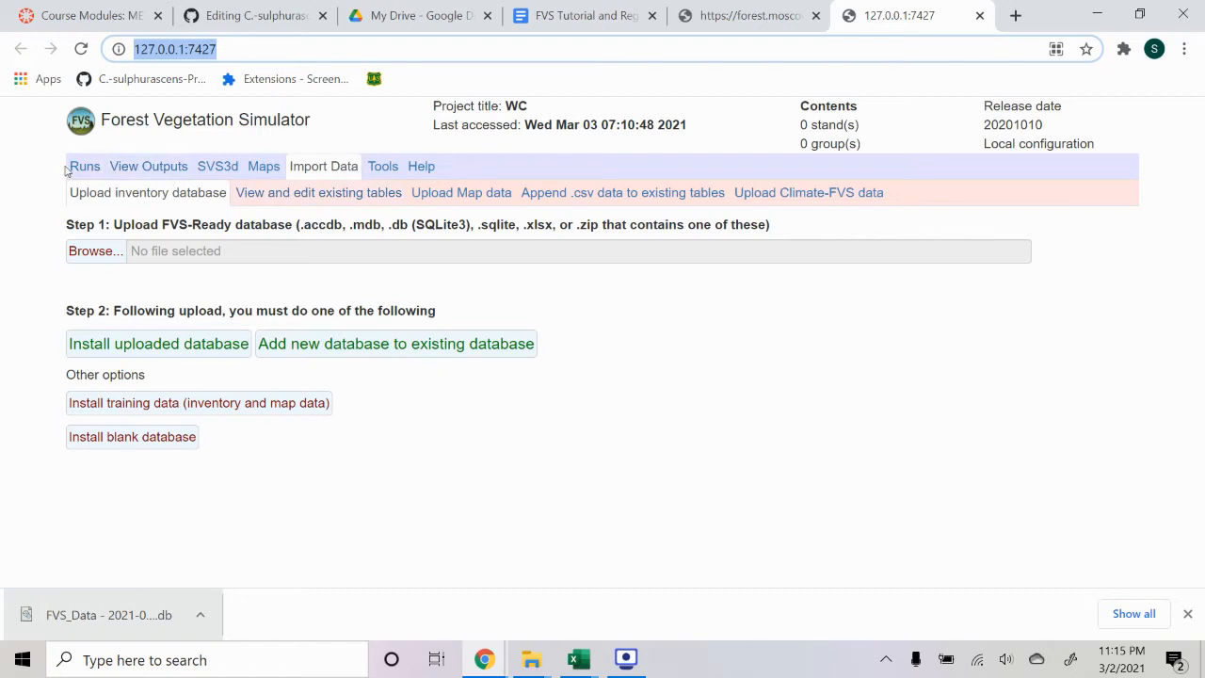
- Create a run titled 'New Test Run' on the Runs tab and save it
click(83, 166)
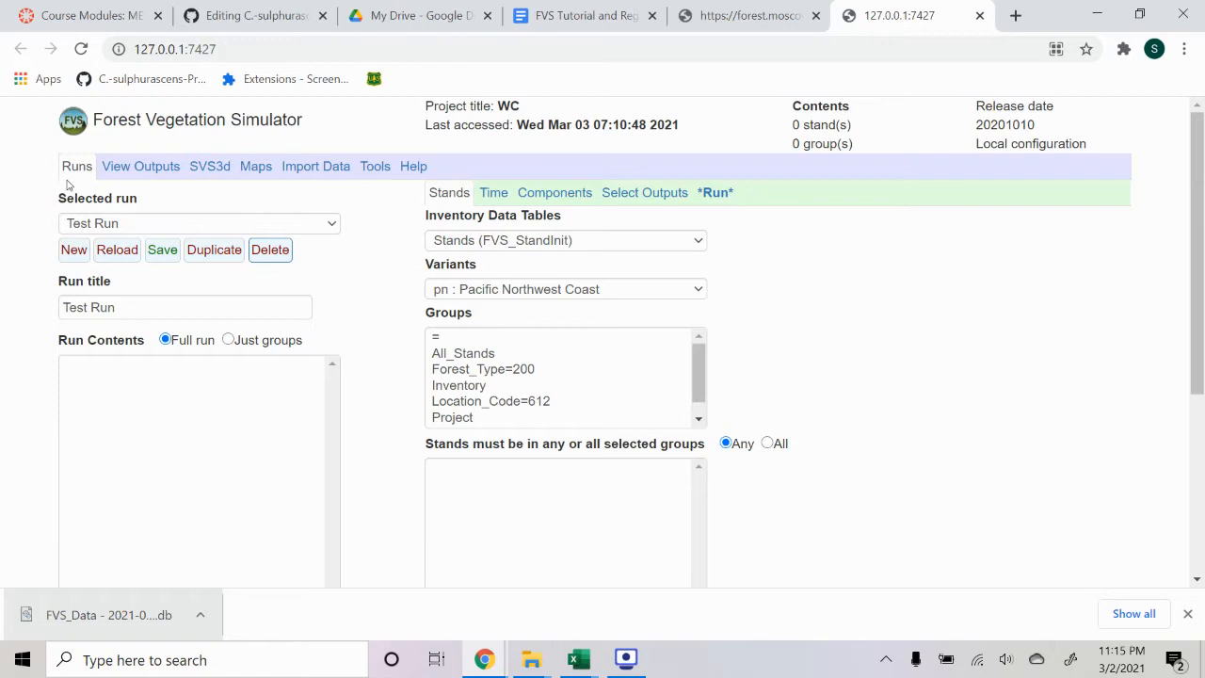
click(74, 249)
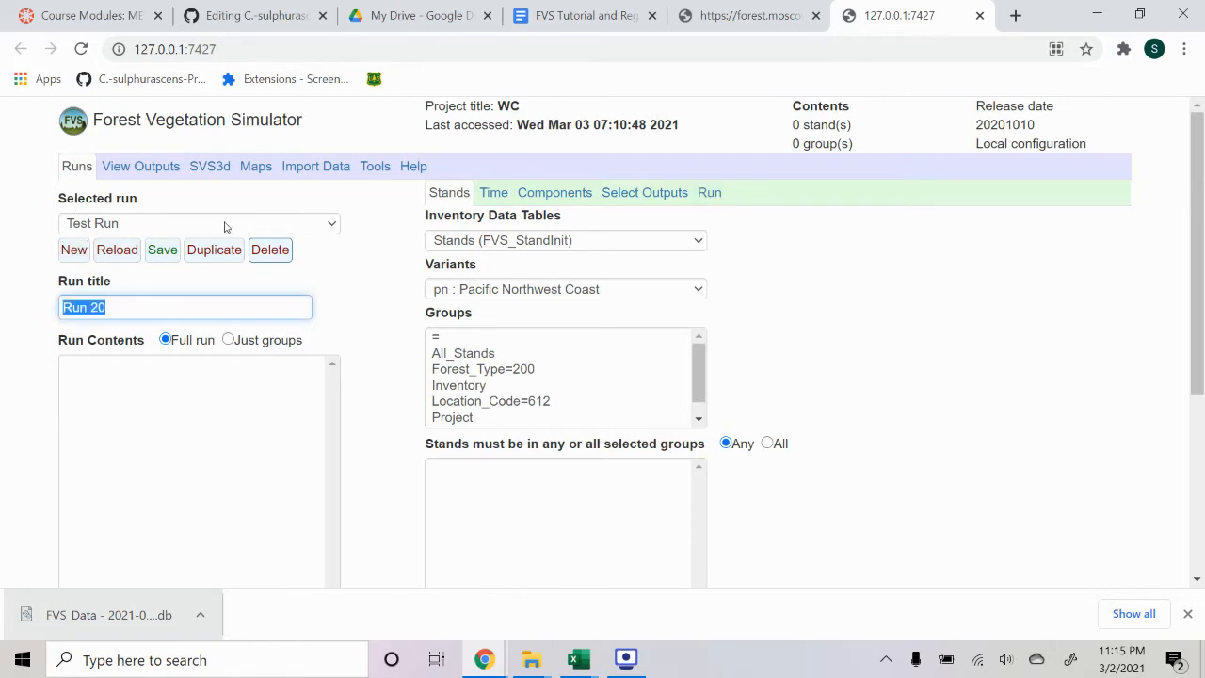
text(New Test)
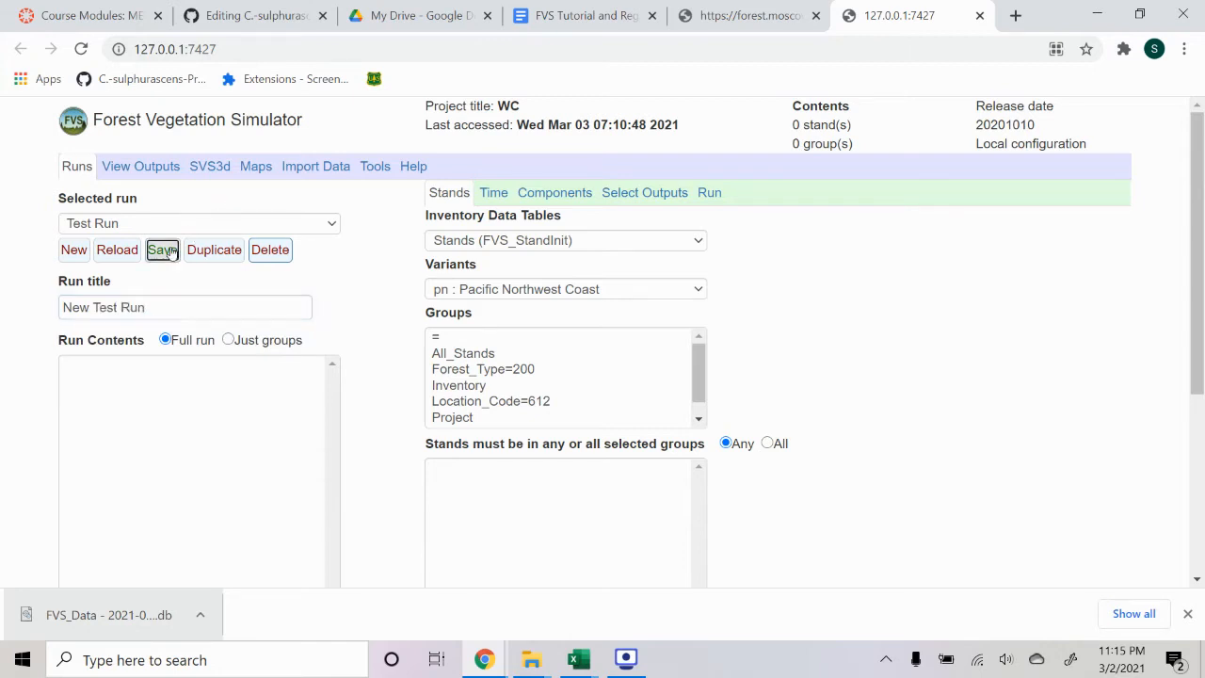
click(161, 249)
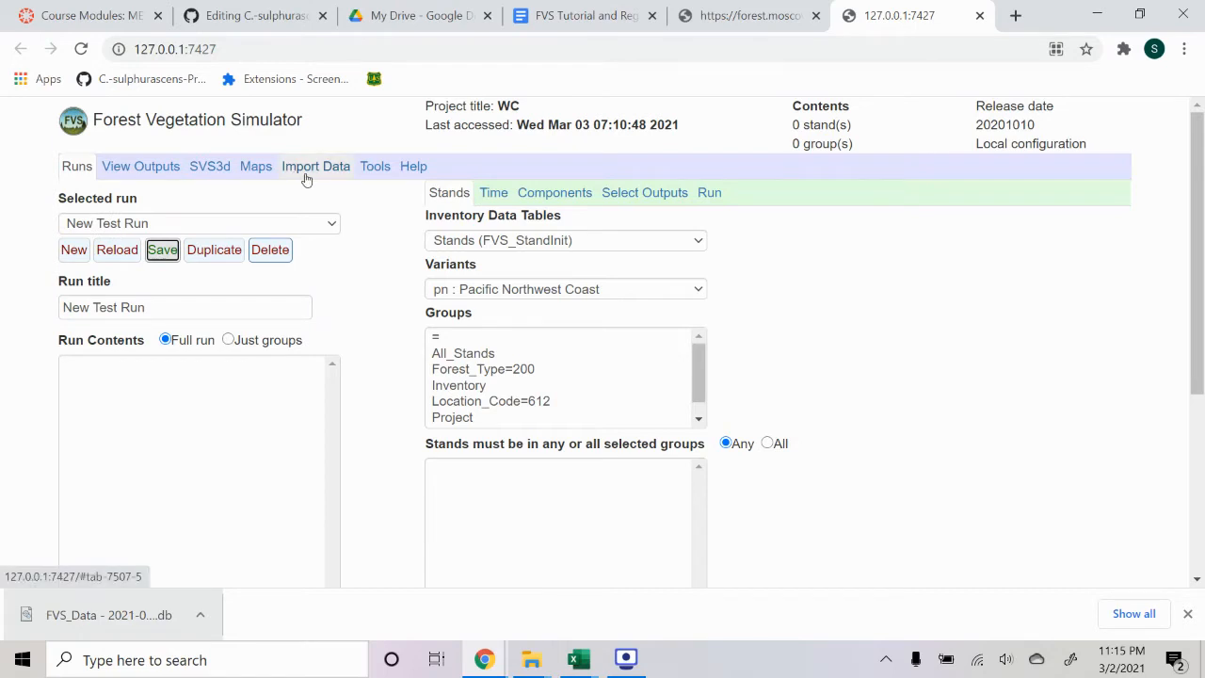
- Upload the FVS_Data .db file under Import Data and install it
click(316, 166)
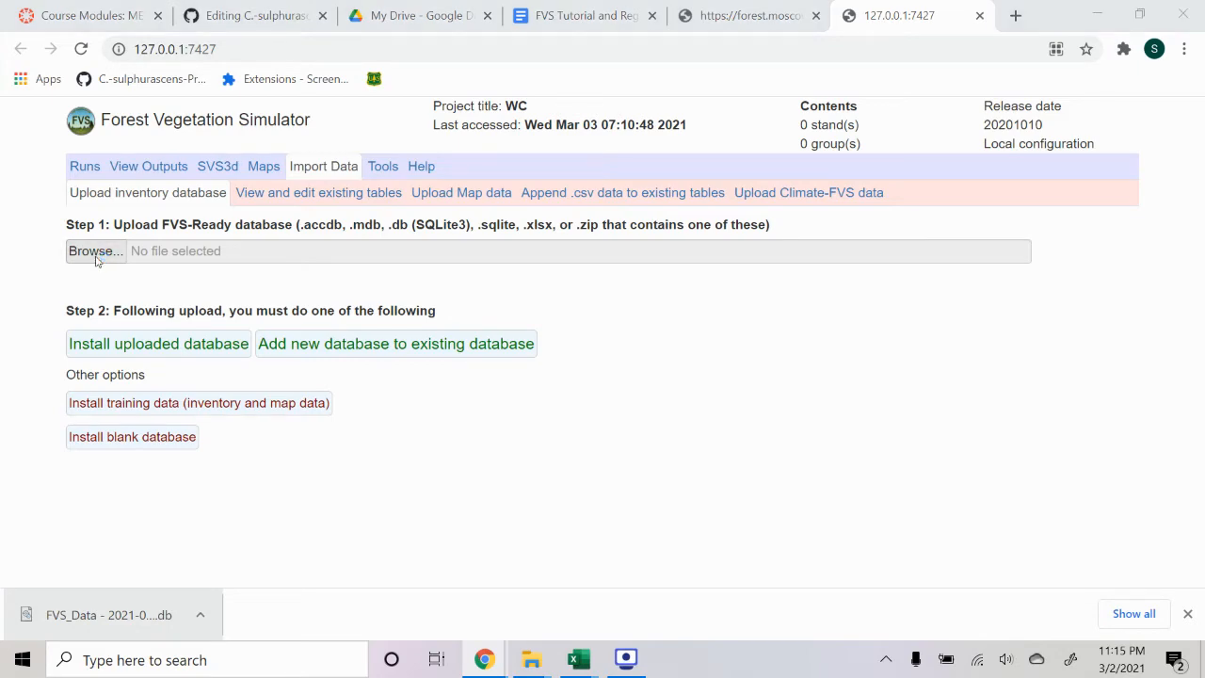
click(94, 250)
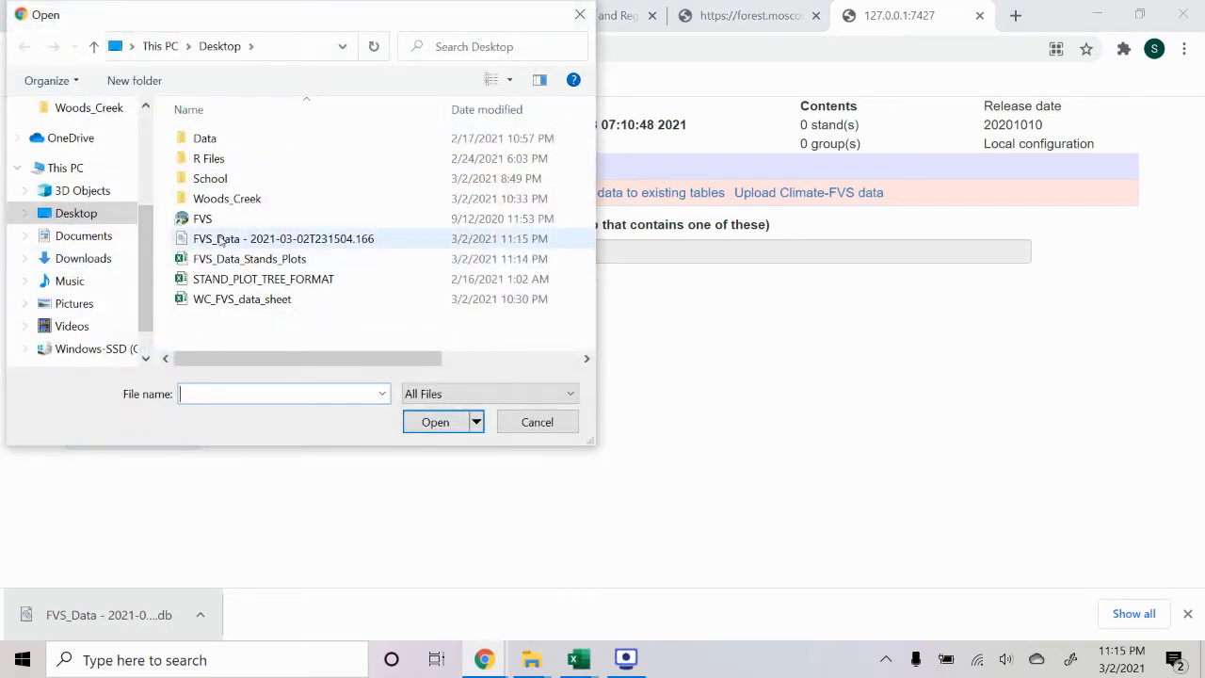
click(282, 239)
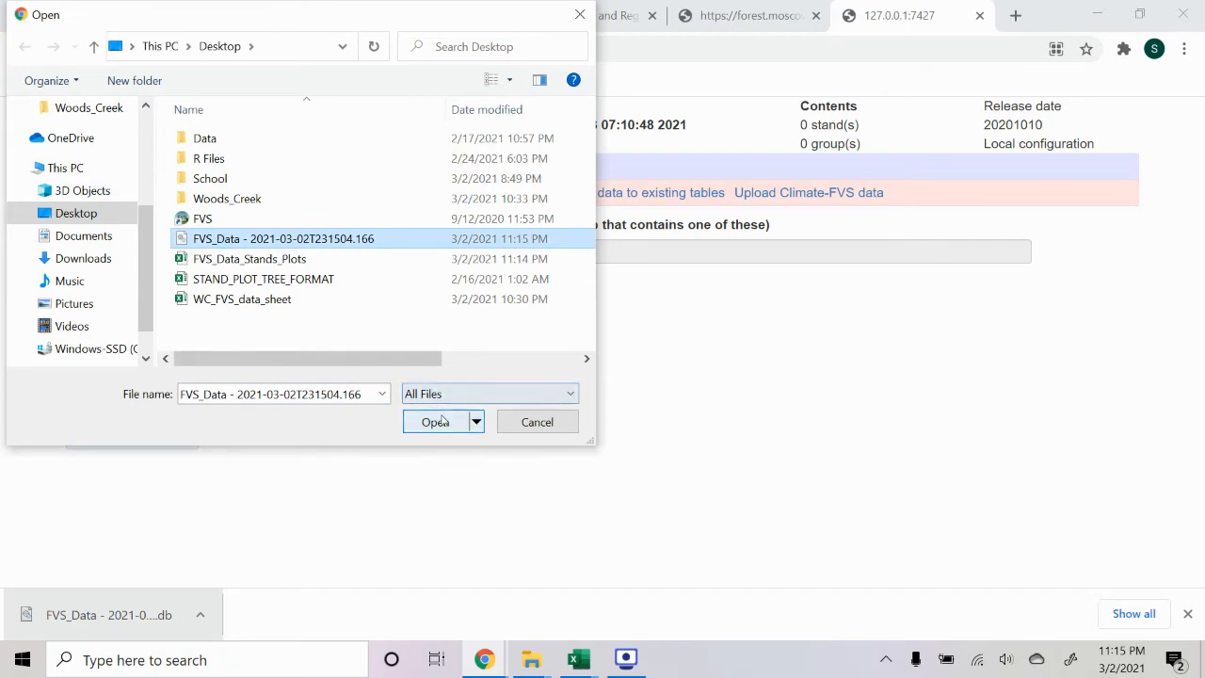
click(434, 421)
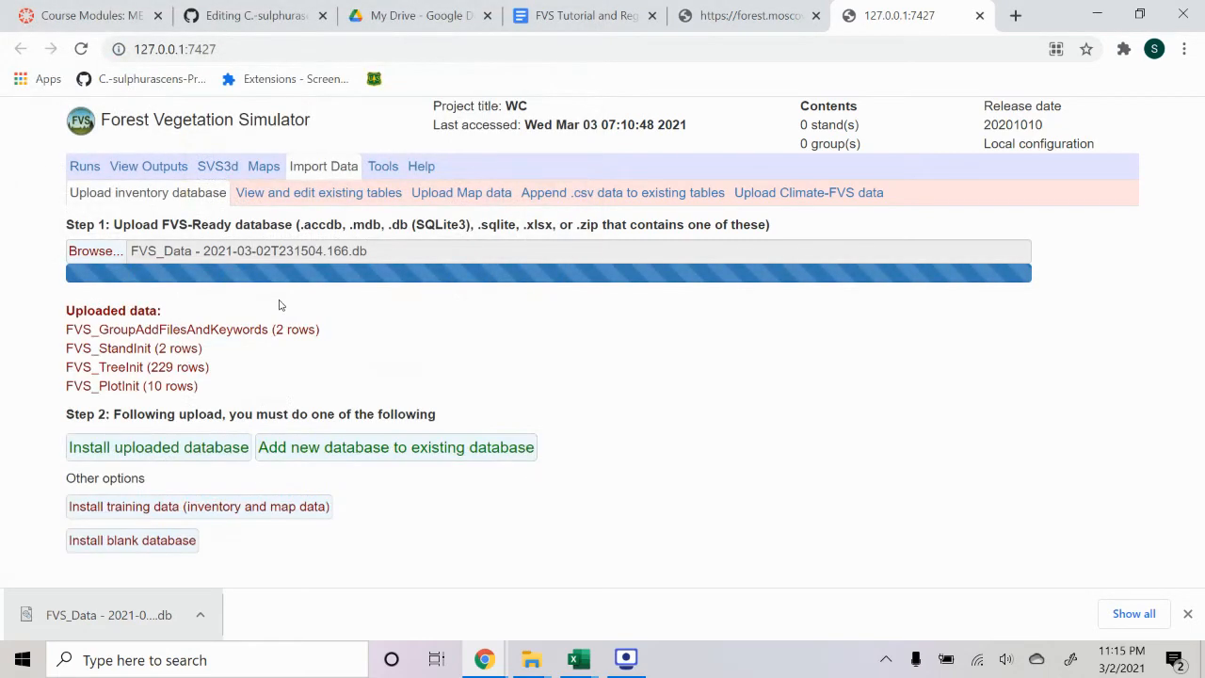
mouse_move(204, 407)
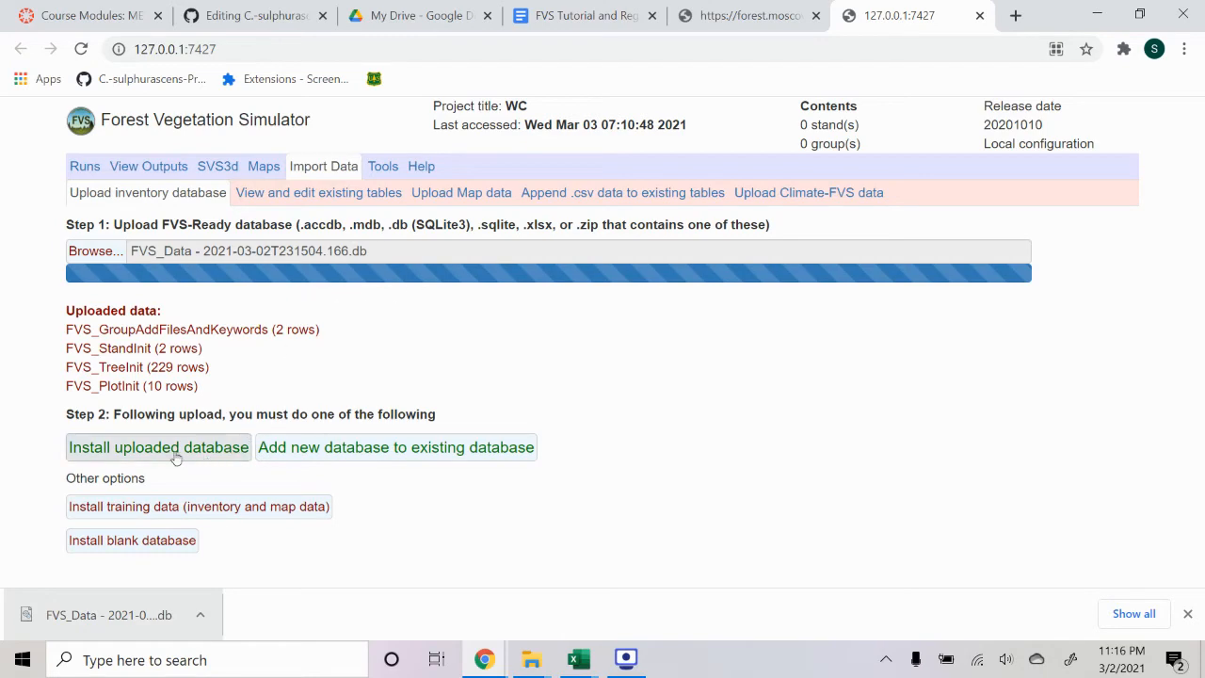
click(157, 447)
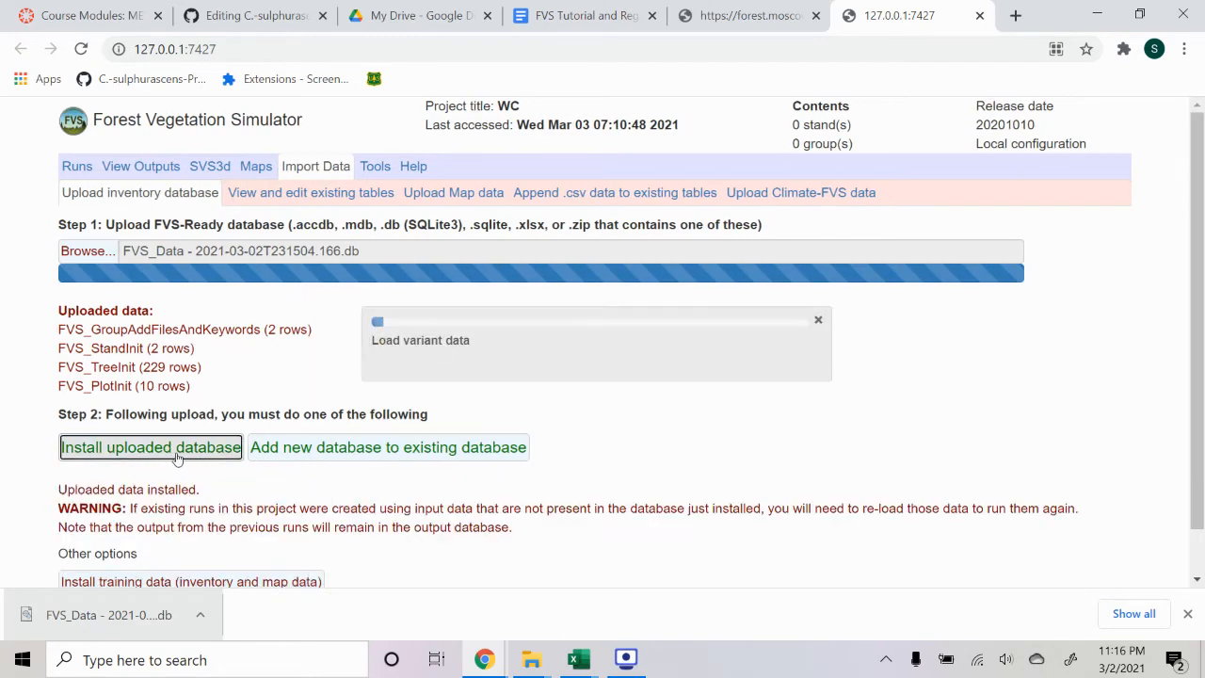
scroll(down, 3)
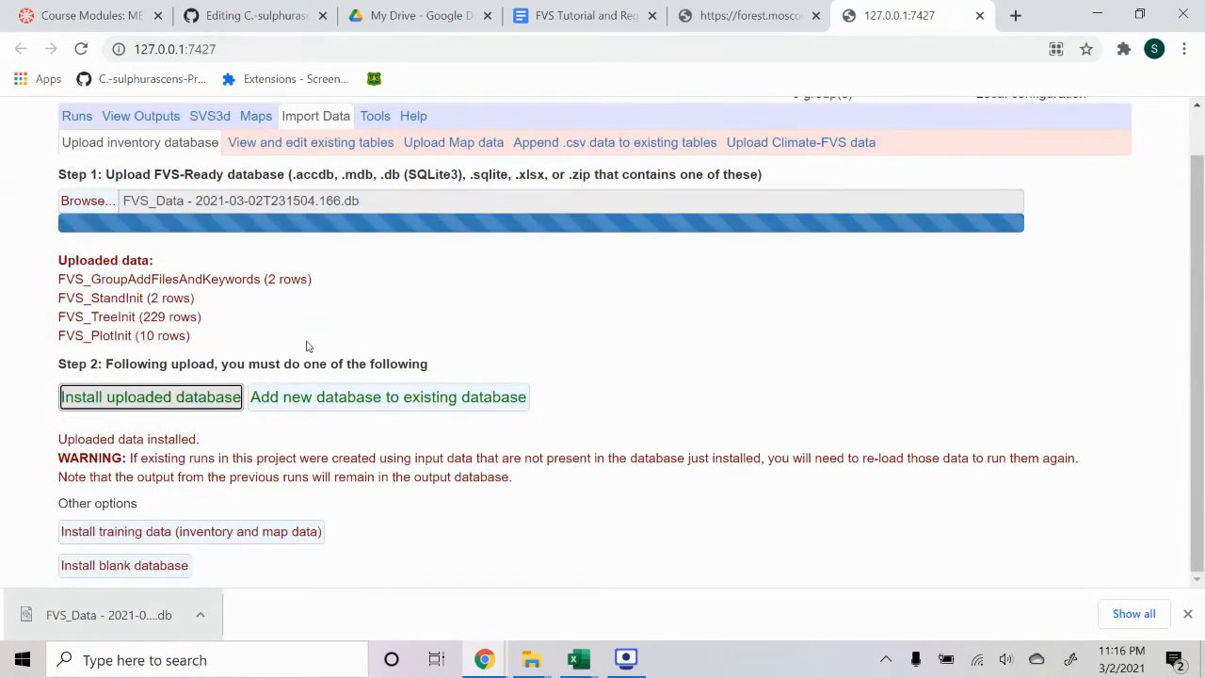
mouse_move(83, 115)
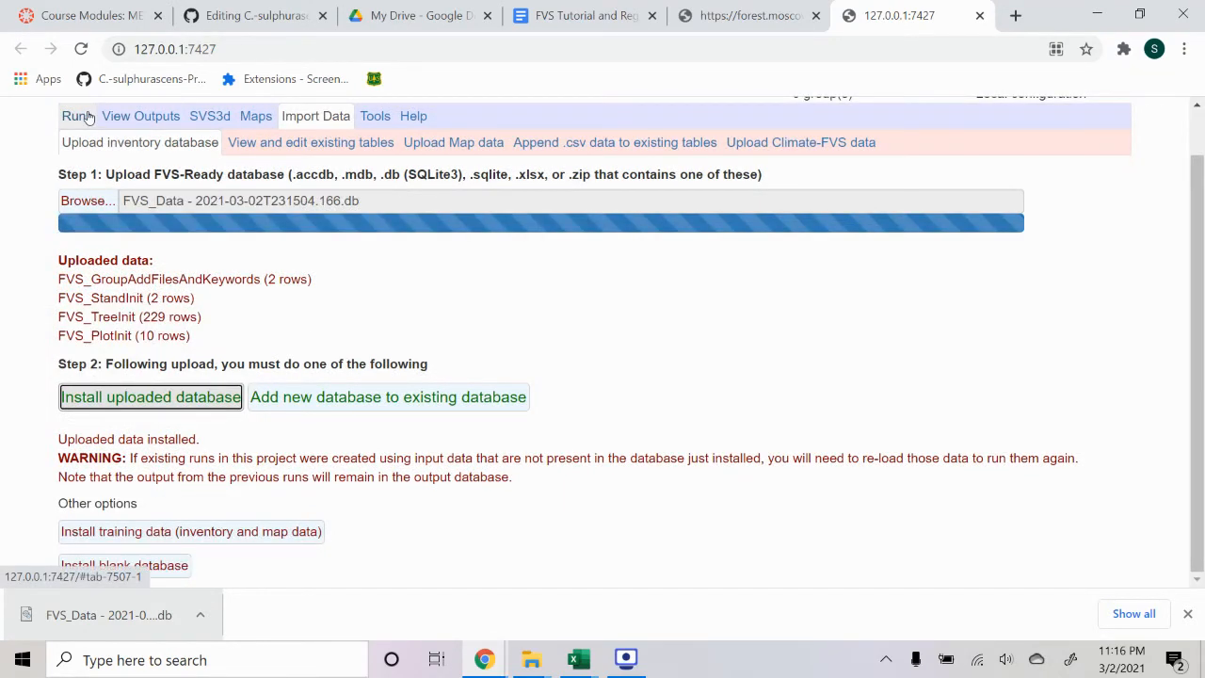
- Pick stands 1011 and 1022 from All_Stands and add them to the run
click(76, 116)
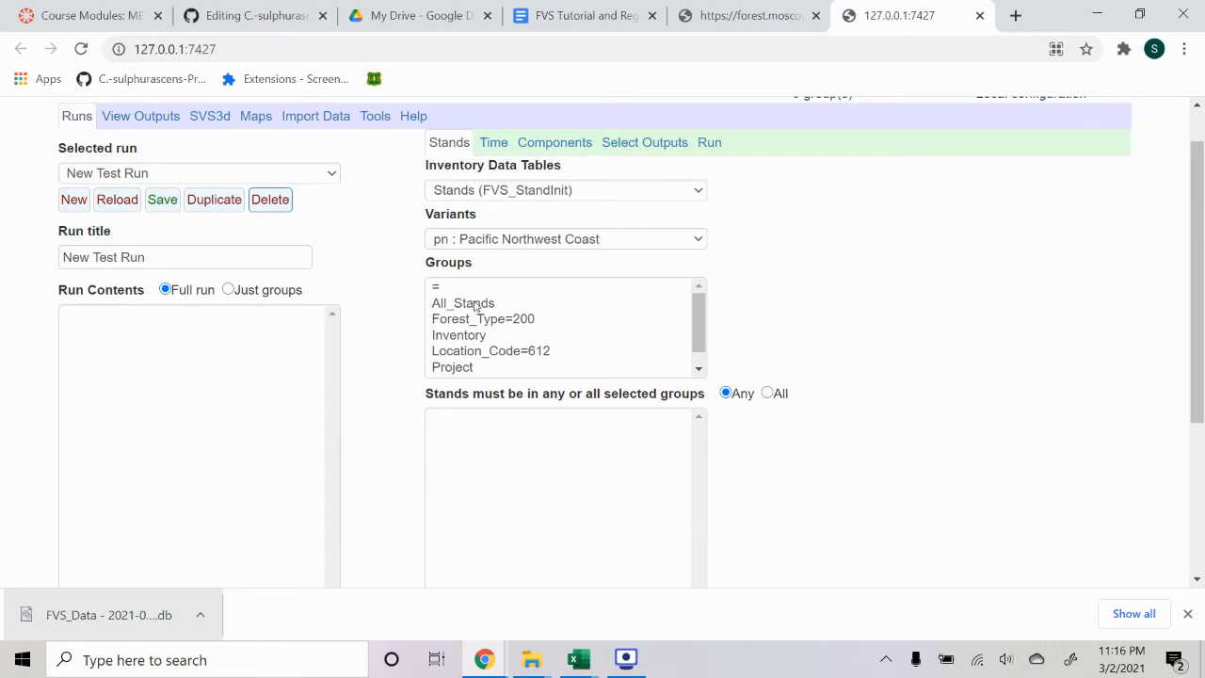
click(462, 302)
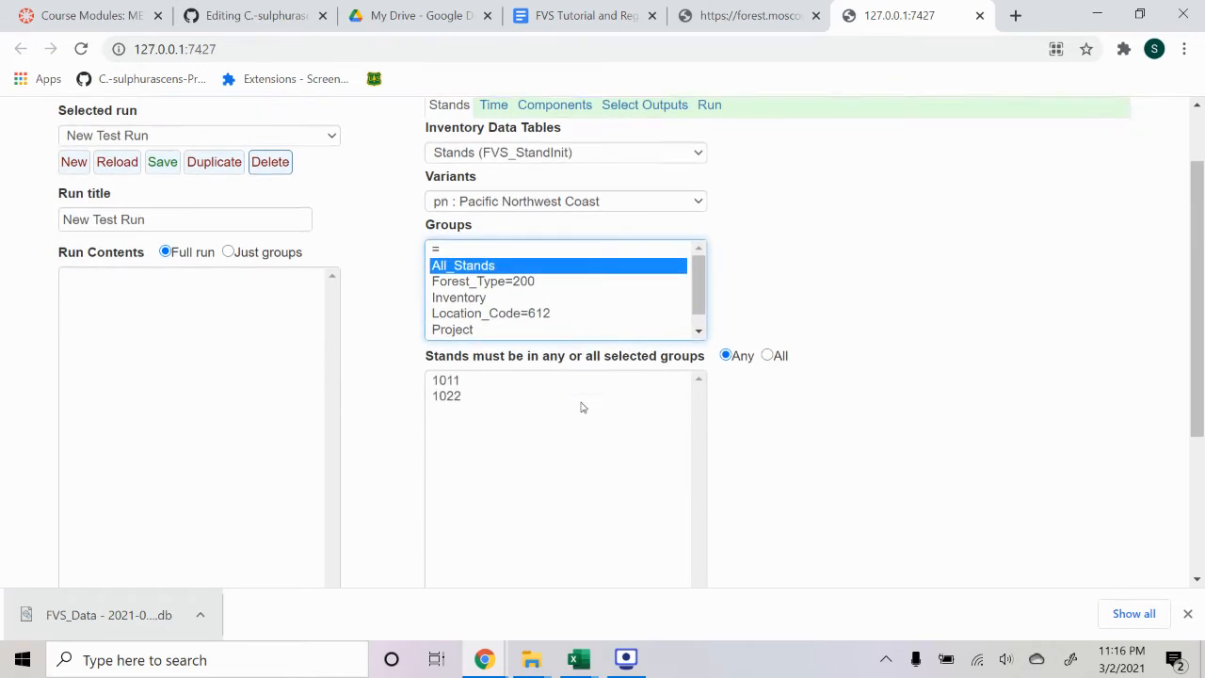
scroll(down, 3)
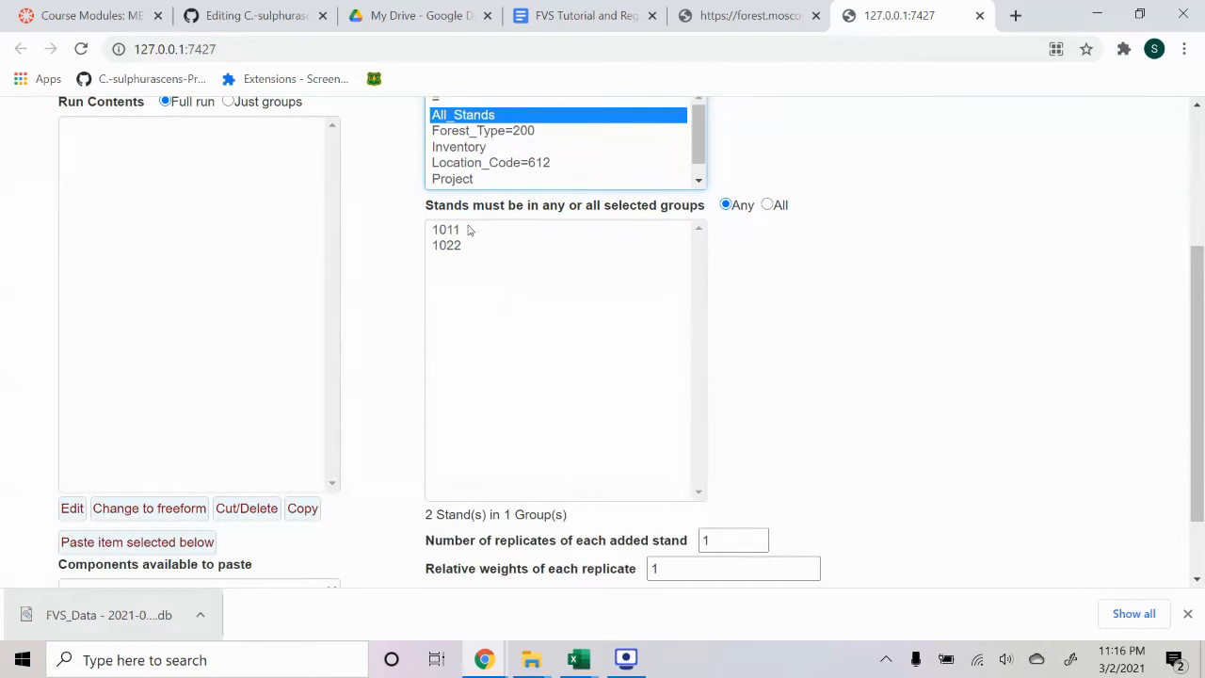
mouse_move(472, 238)
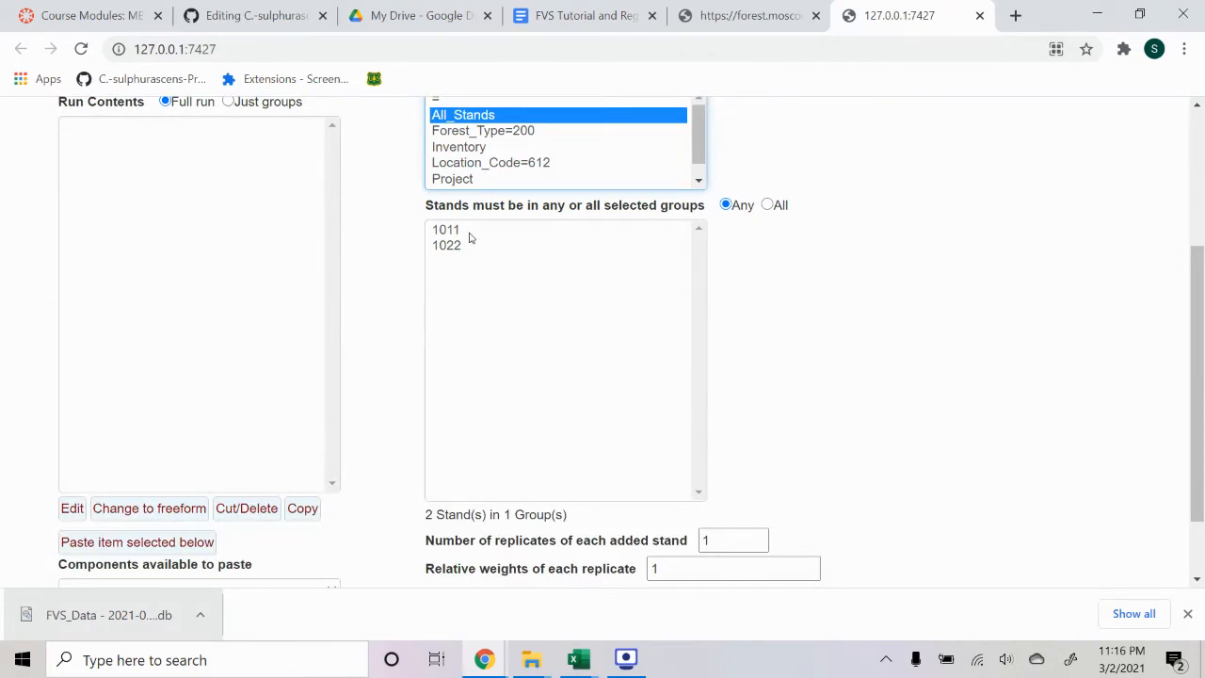
click(465, 238)
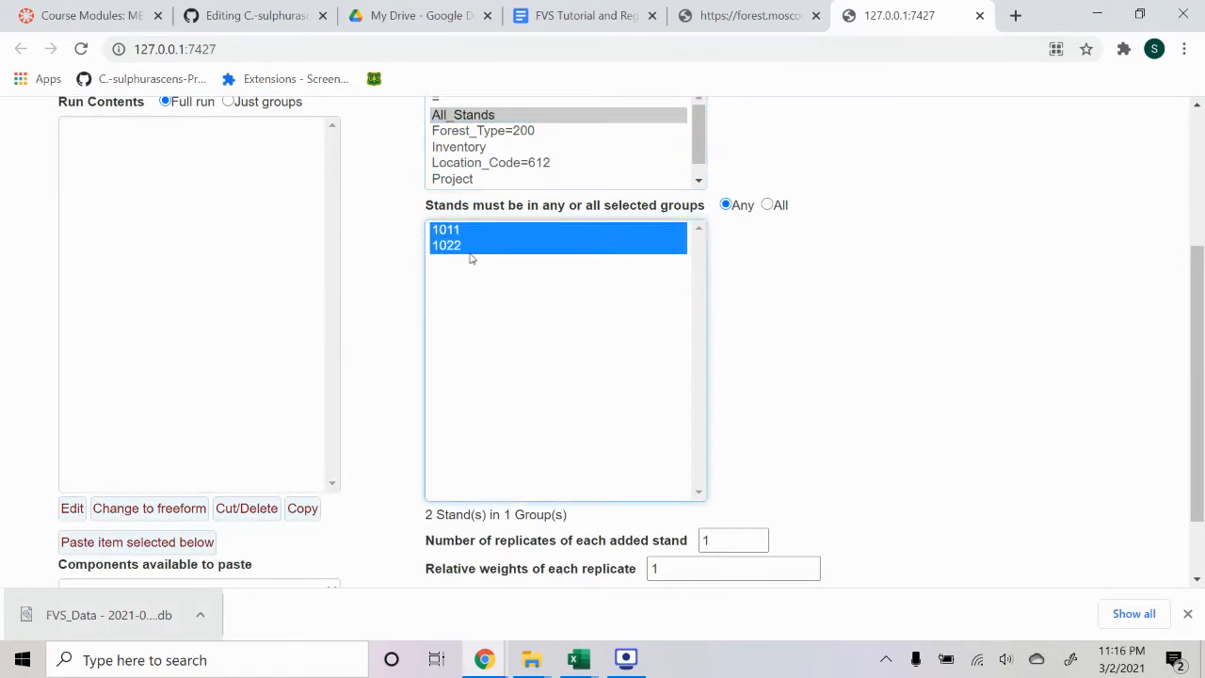
scroll(down, 3)
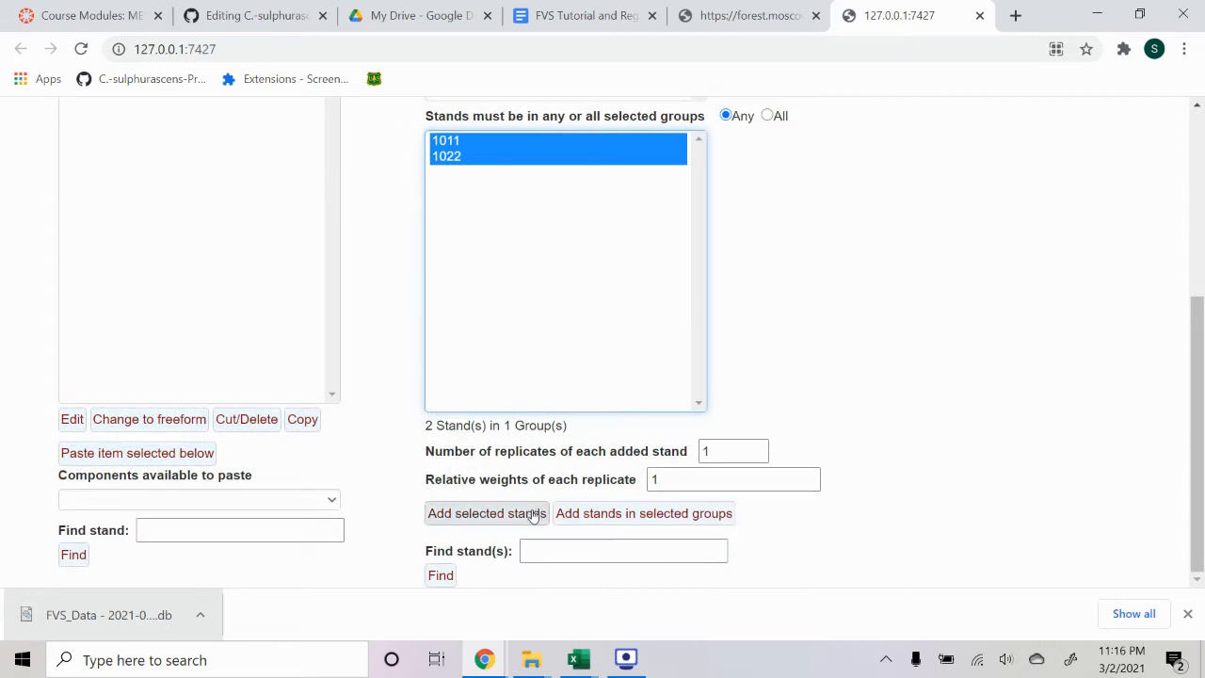
click(486, 513)
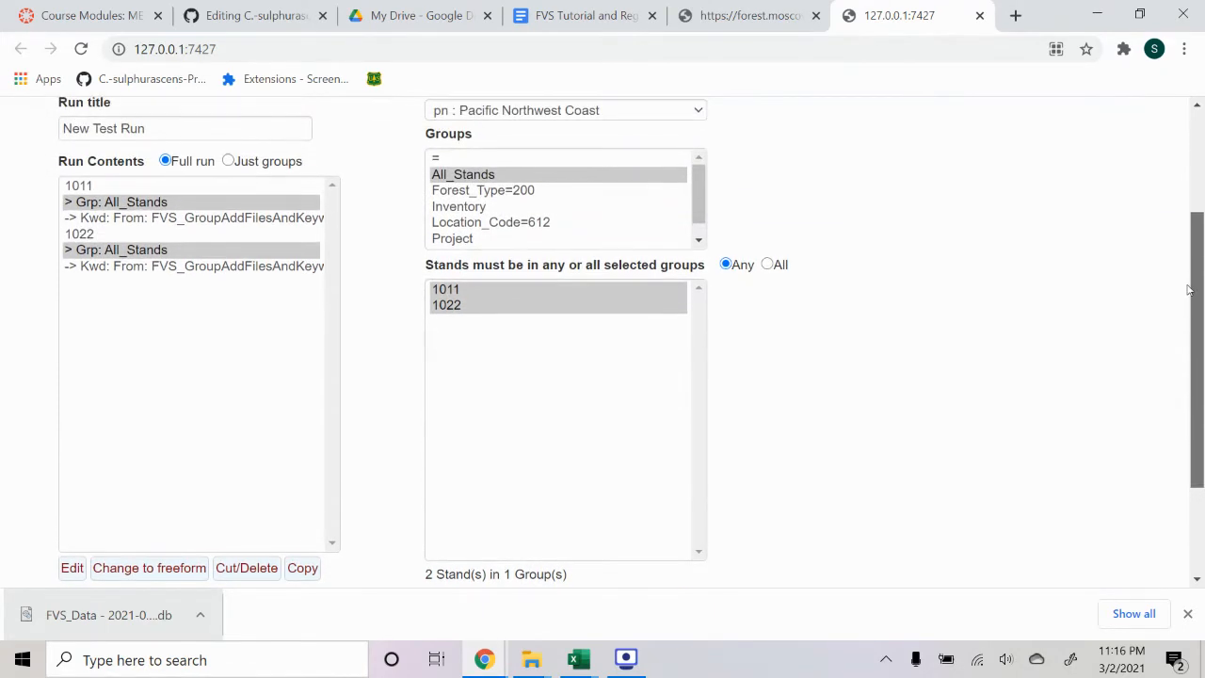
scroll(up, 3)
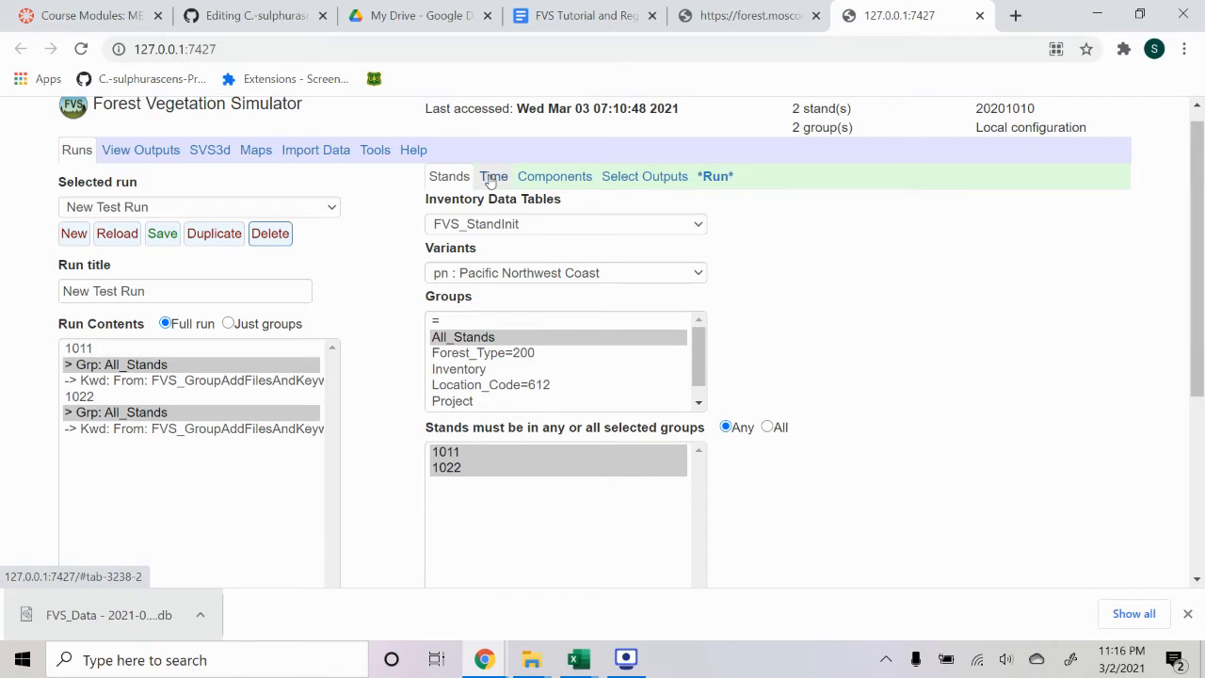
- Set the run timing to 1985 through 2025 with 5-year intervals
click(493, 176)
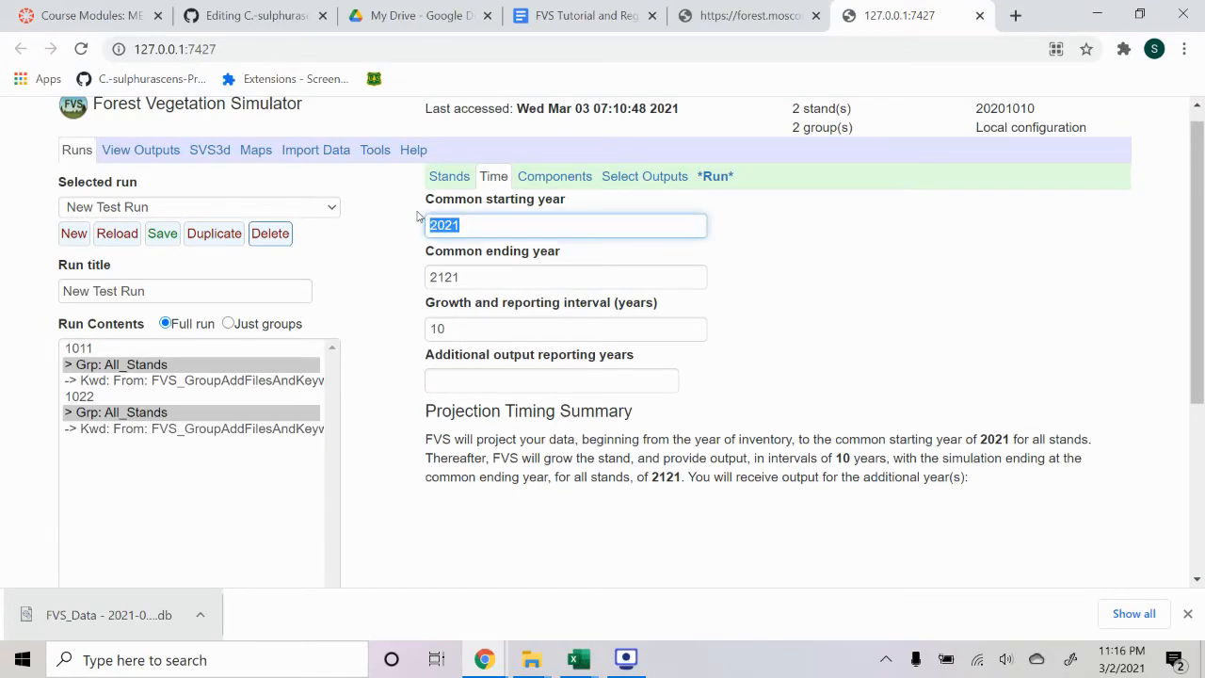
text(1985)
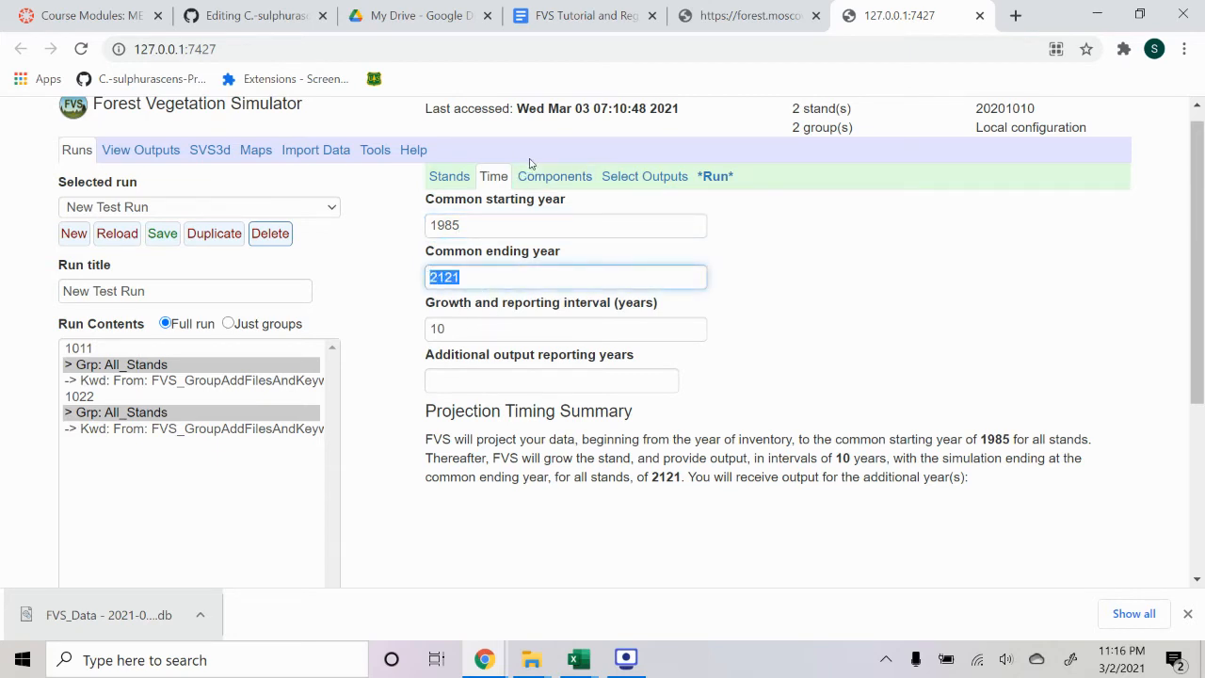
text(202)
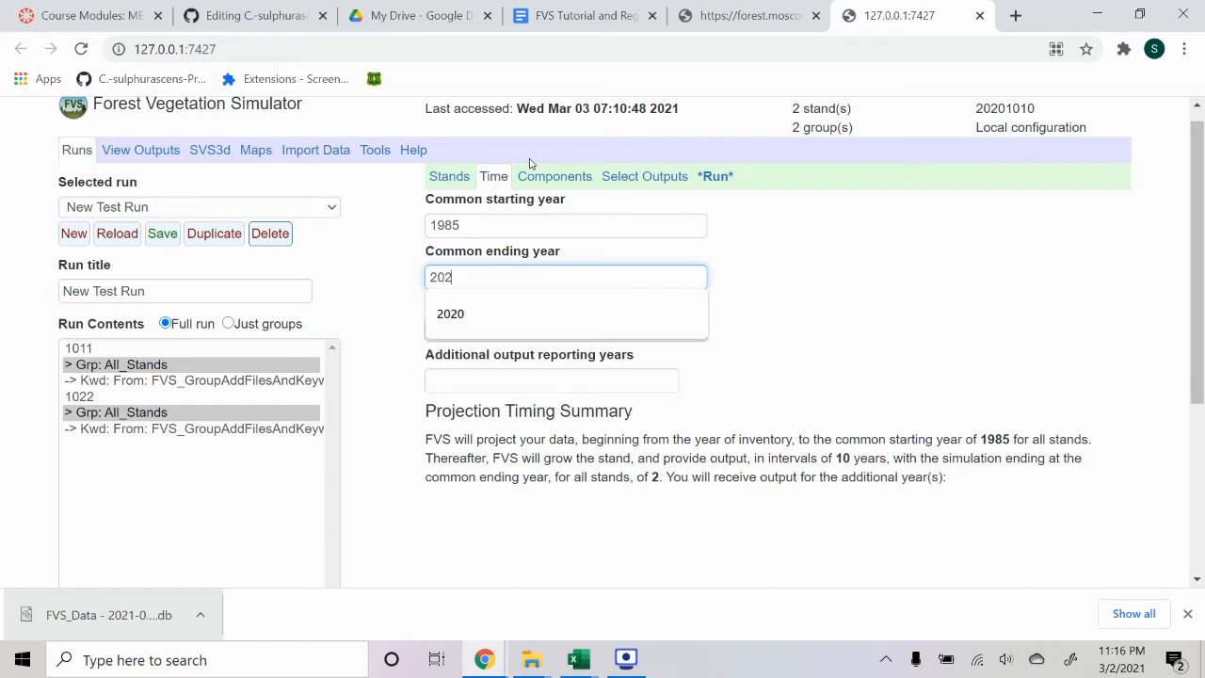
click(450, 314)
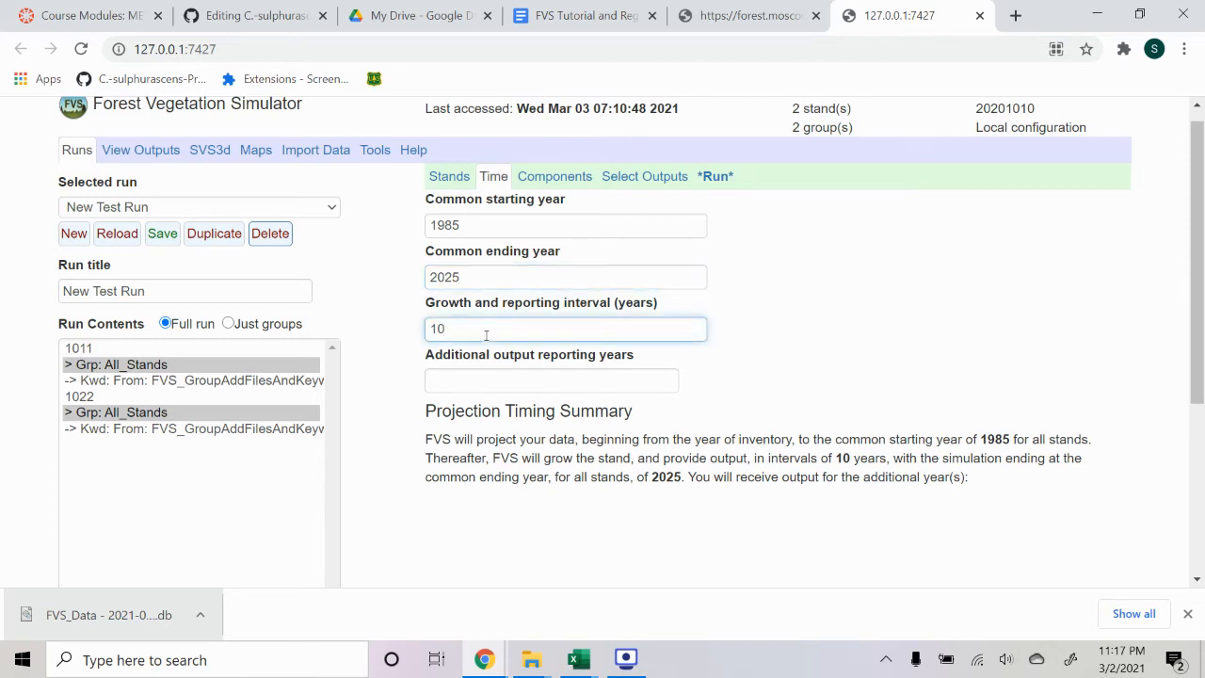
double_click(437, 328)
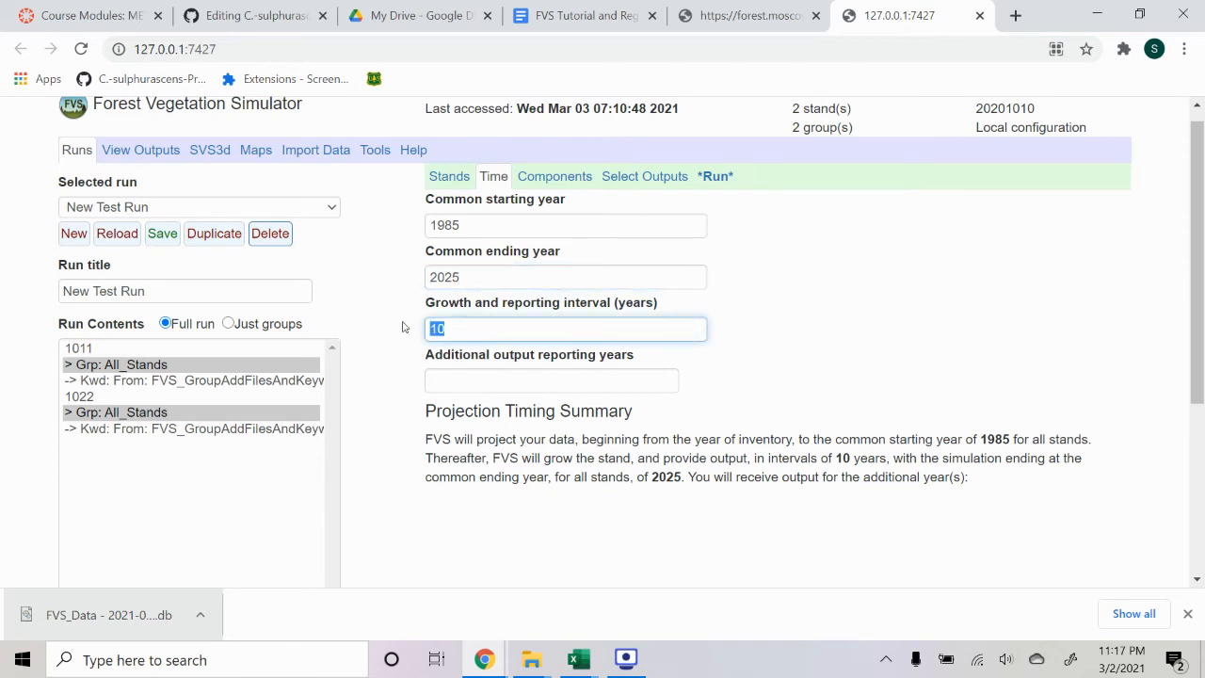
text(5)
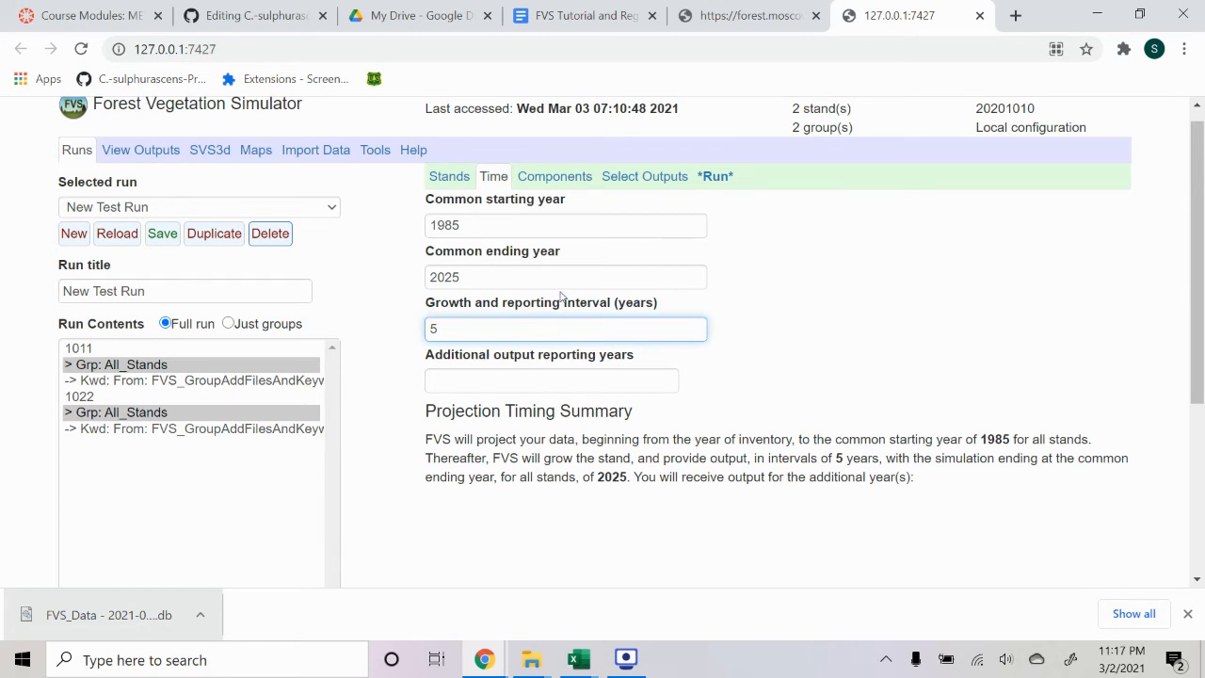
click(554, 176)
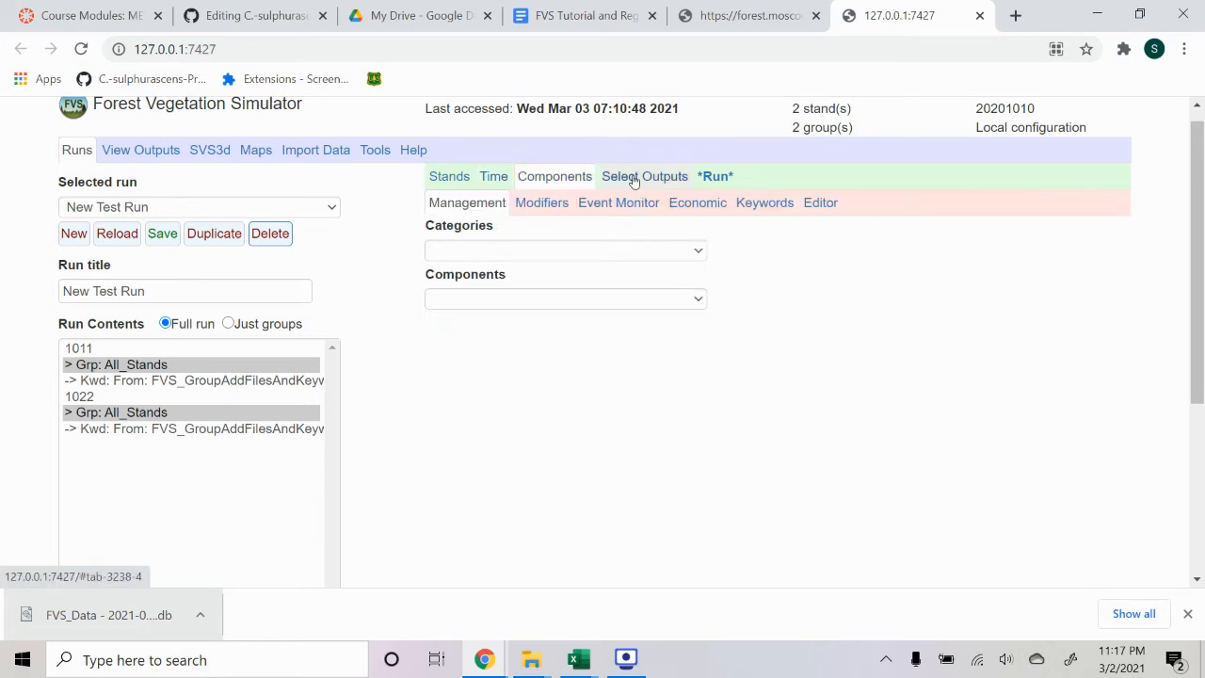
- Enable the Tree lists output for New Test Run
click(644, 176)
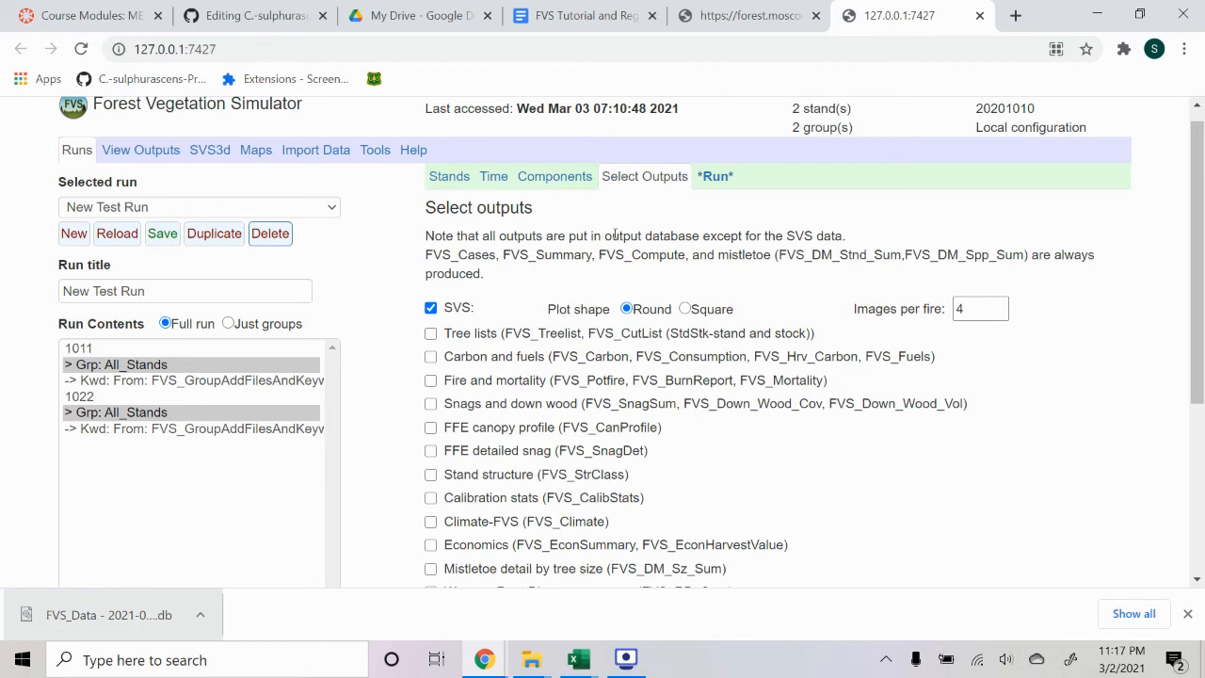
scroll(down, 3)
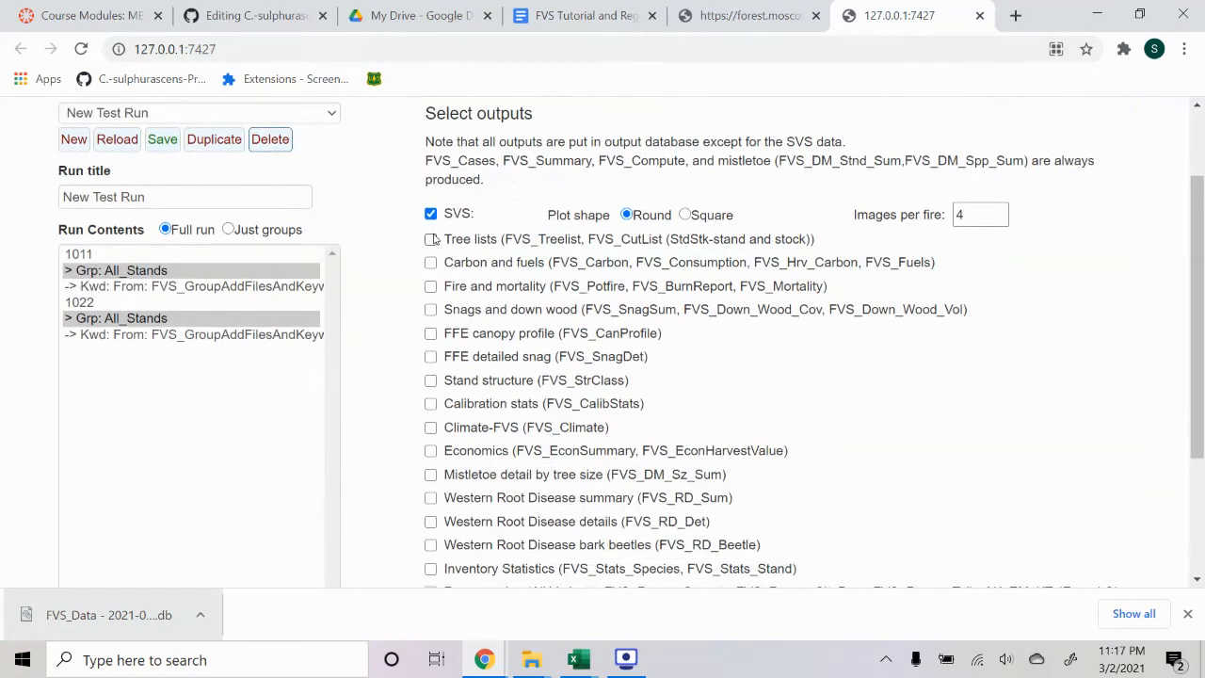
click(430, 238)
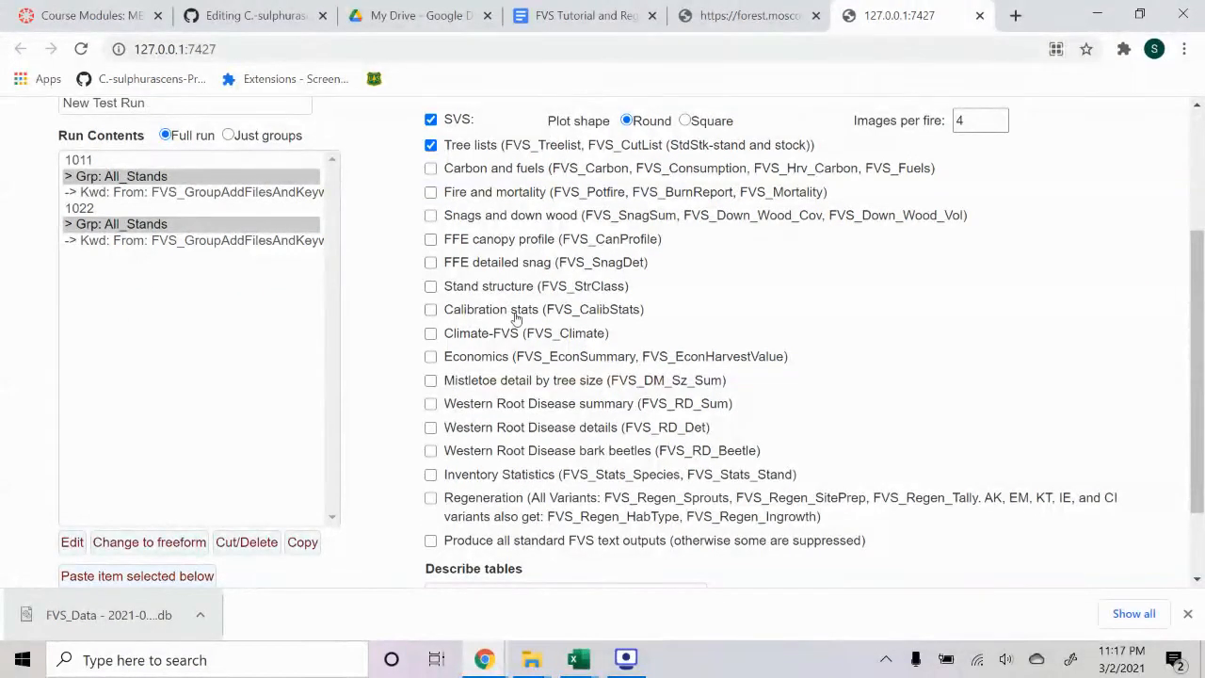
click(430, 473)
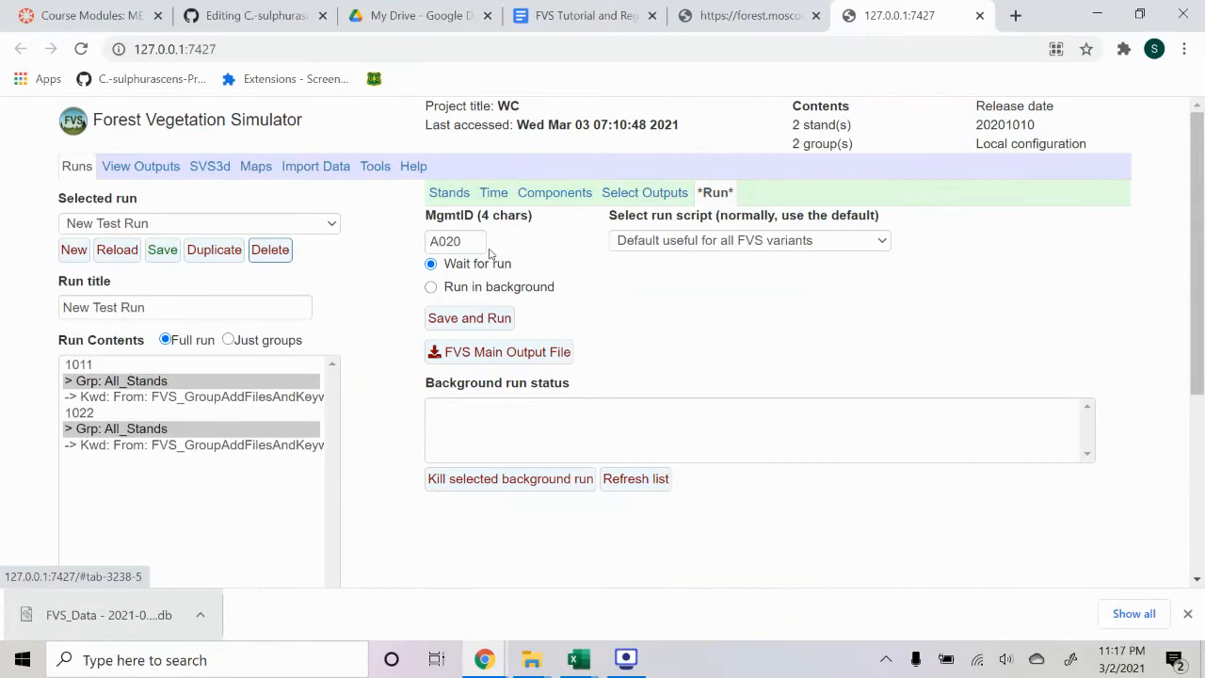
- Save and run New Test Run, then view the total cubic volume per acre graph
click(469, 317)
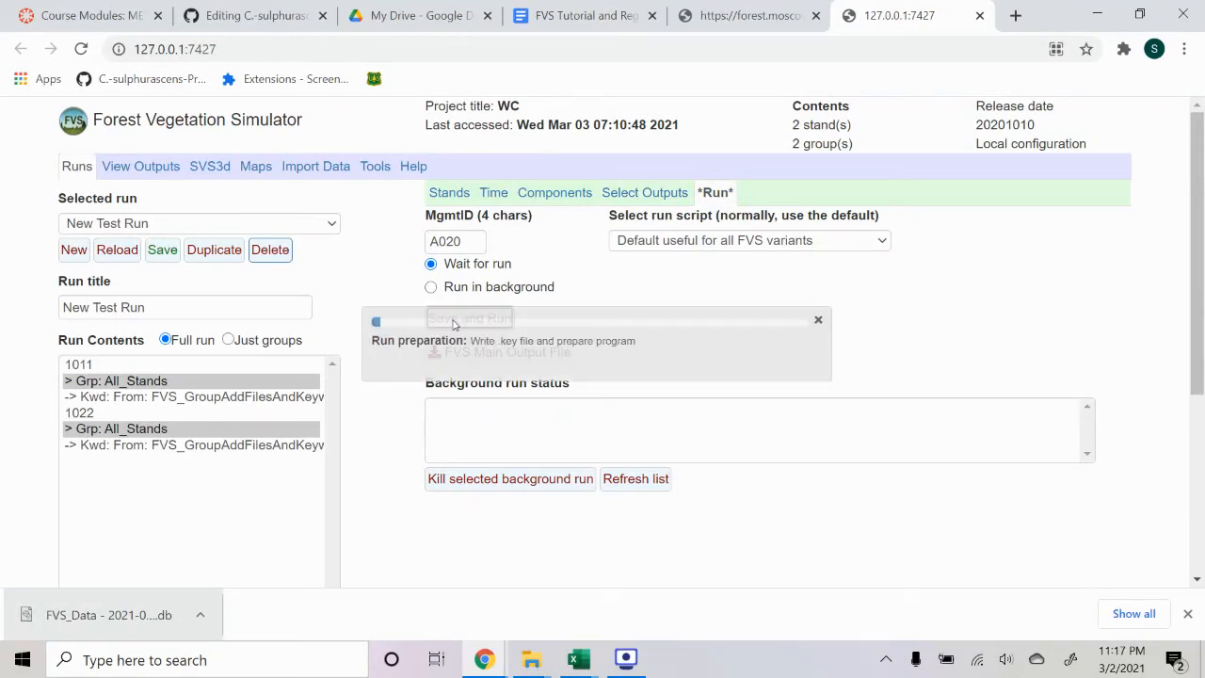
click(469, 317)
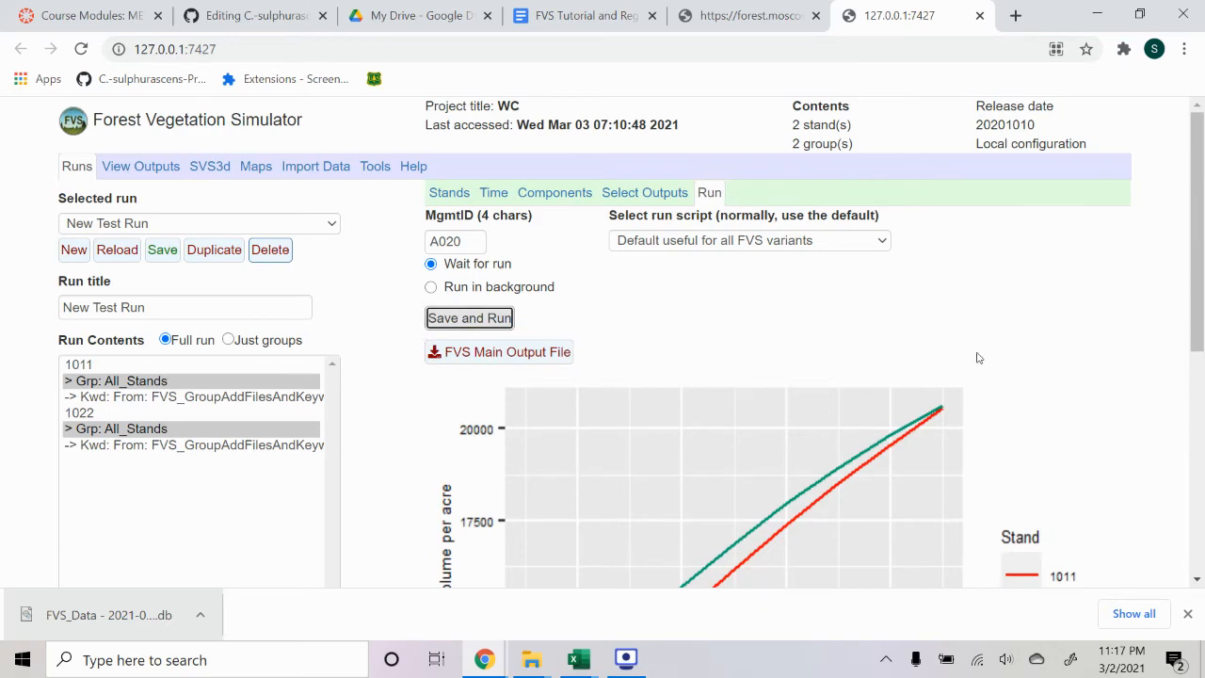
scroll(down, 3)
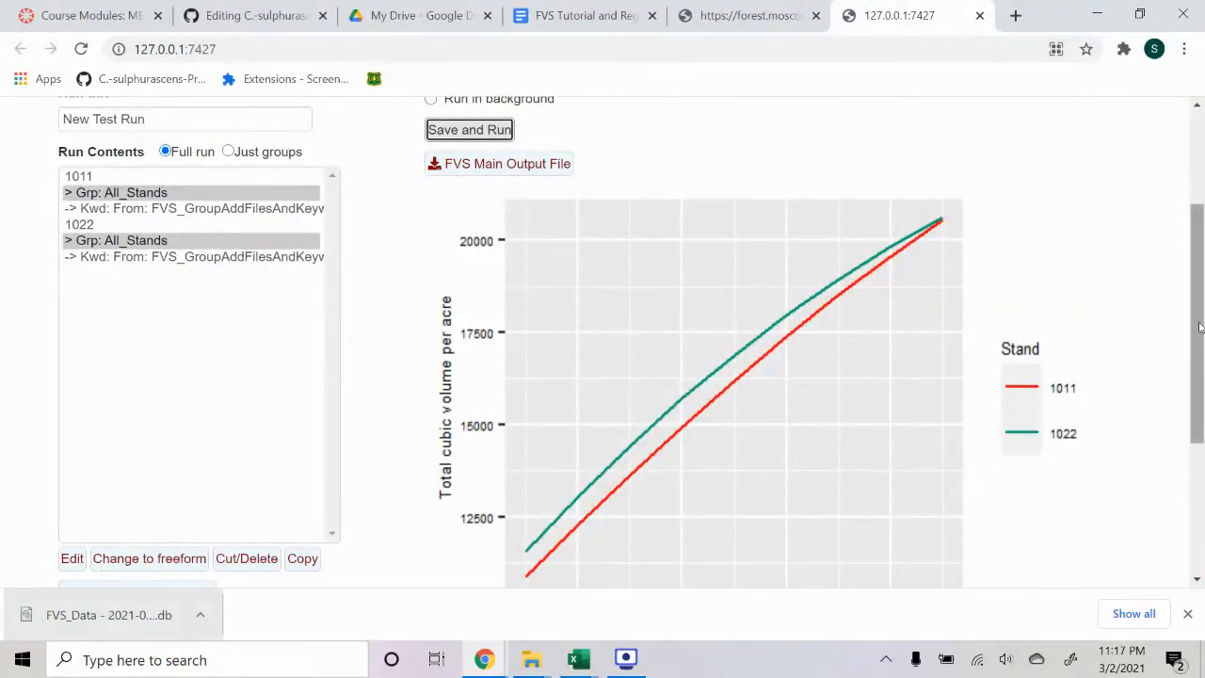
scroll(down, 3)
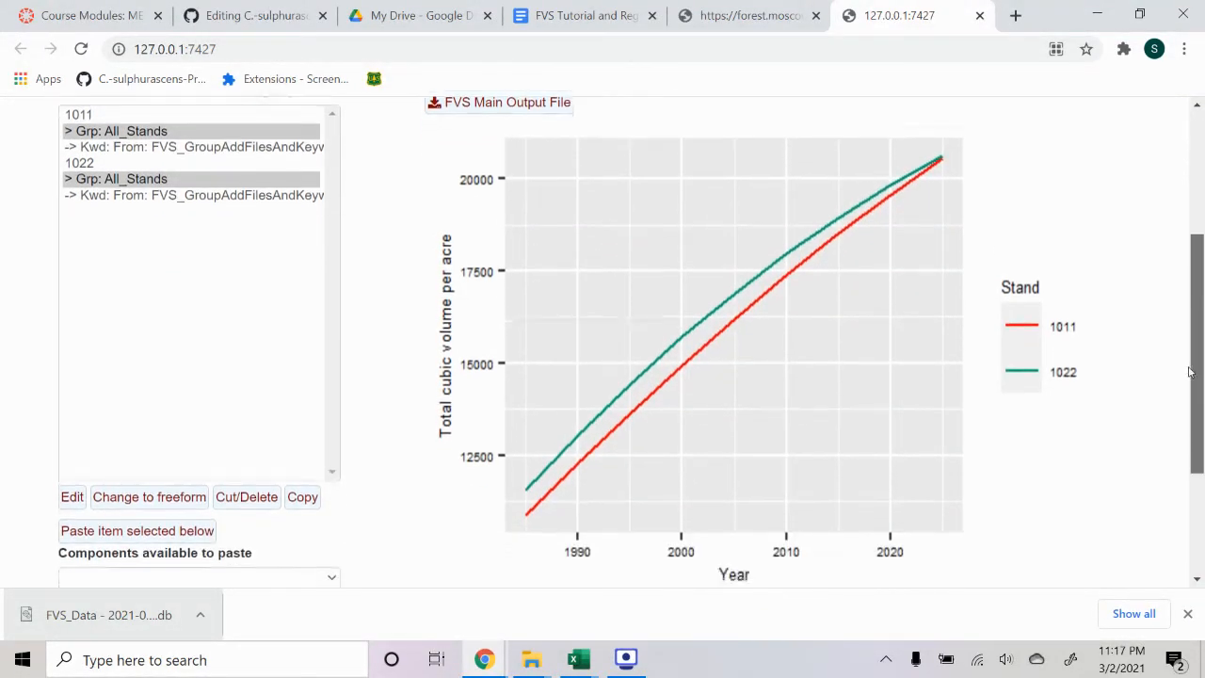
scroll(down, 3)
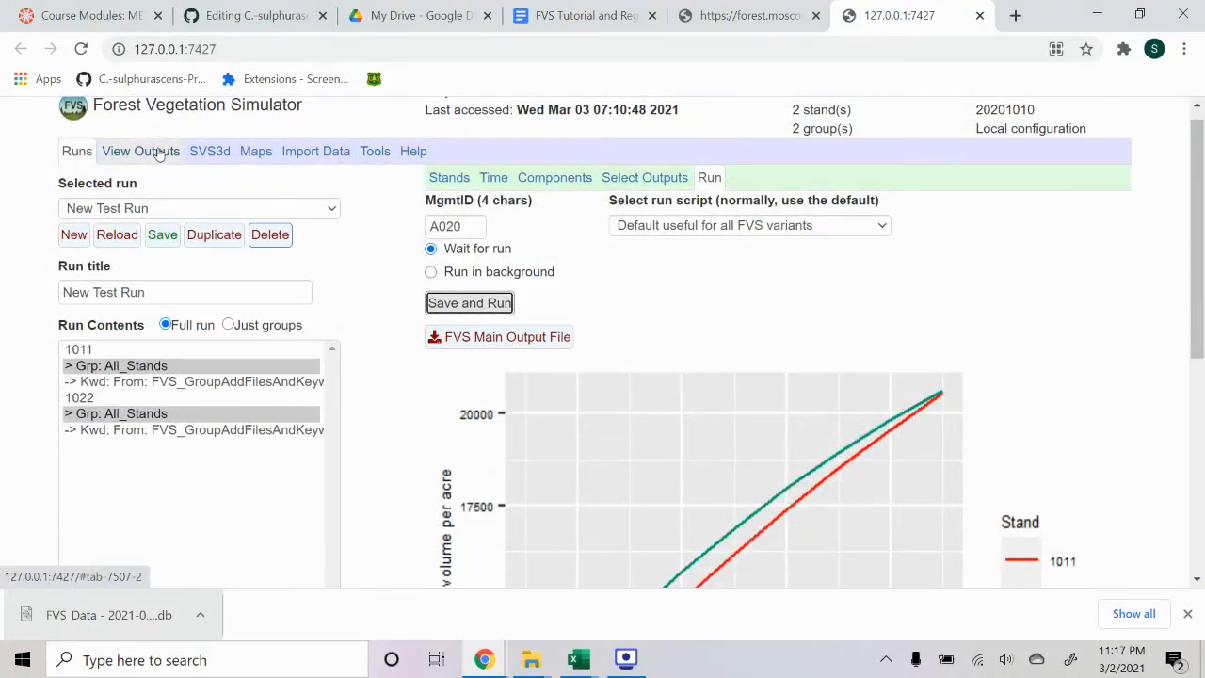
- Load New Test Run results and graph TPrdTpa by year for stand 1011 only
click(140, 150)
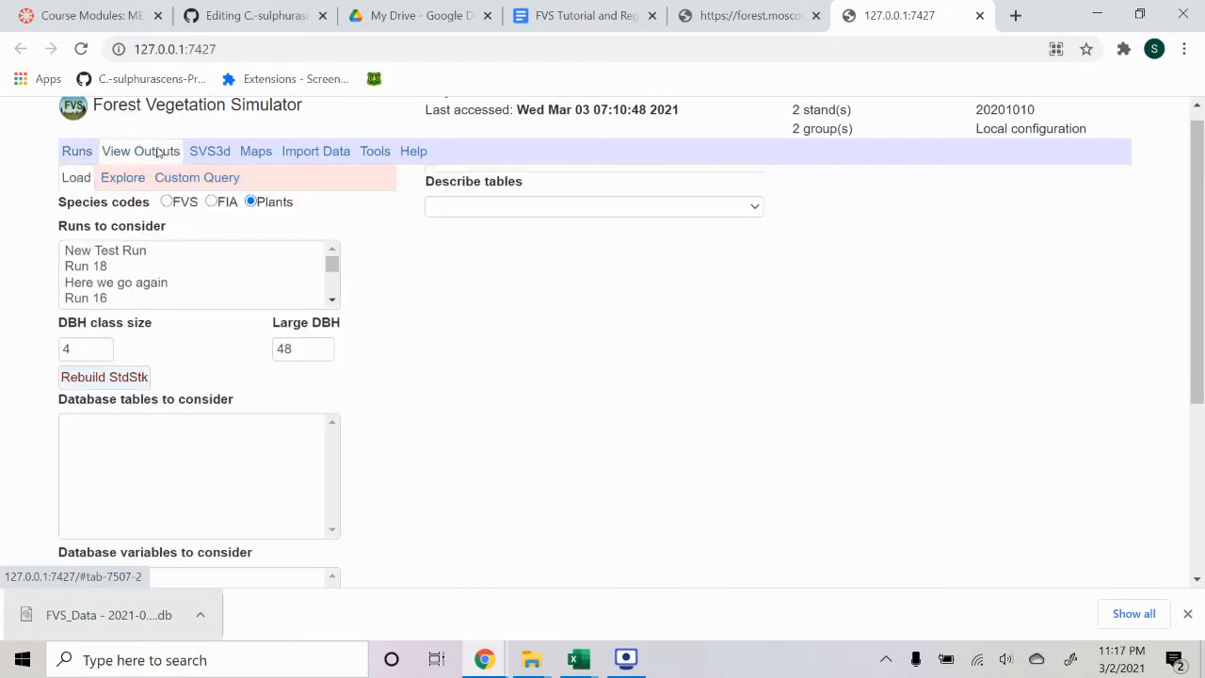
mouse_move(125, 259)
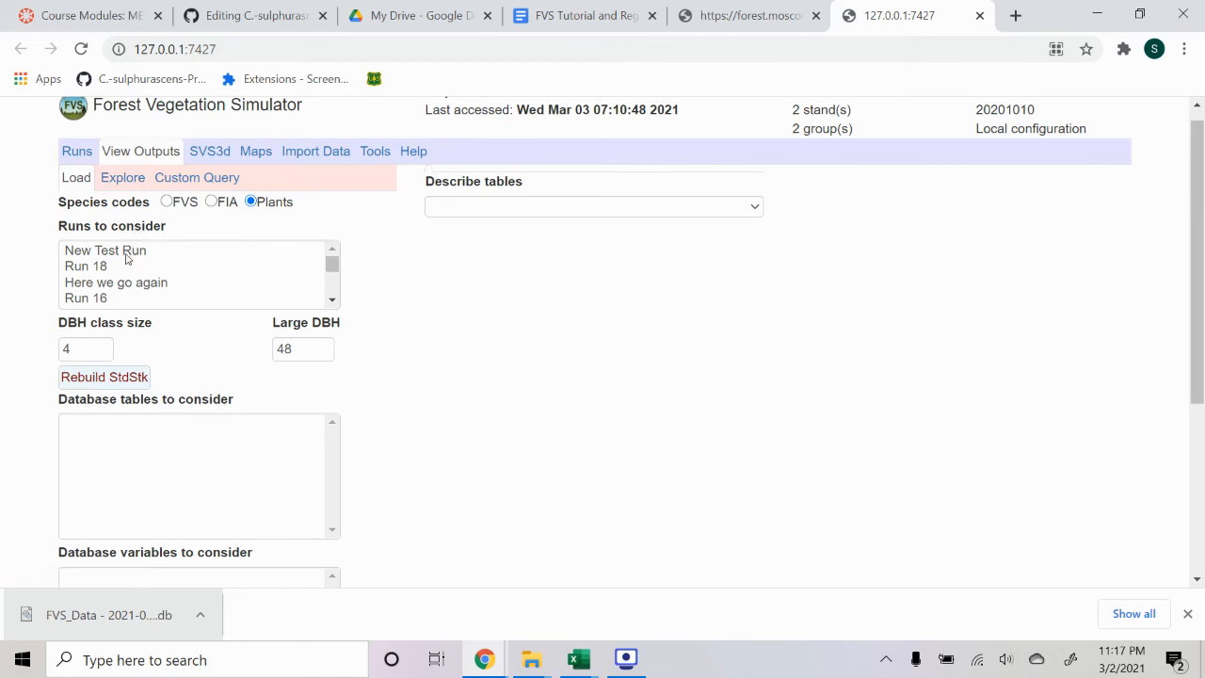
click(123, 177)
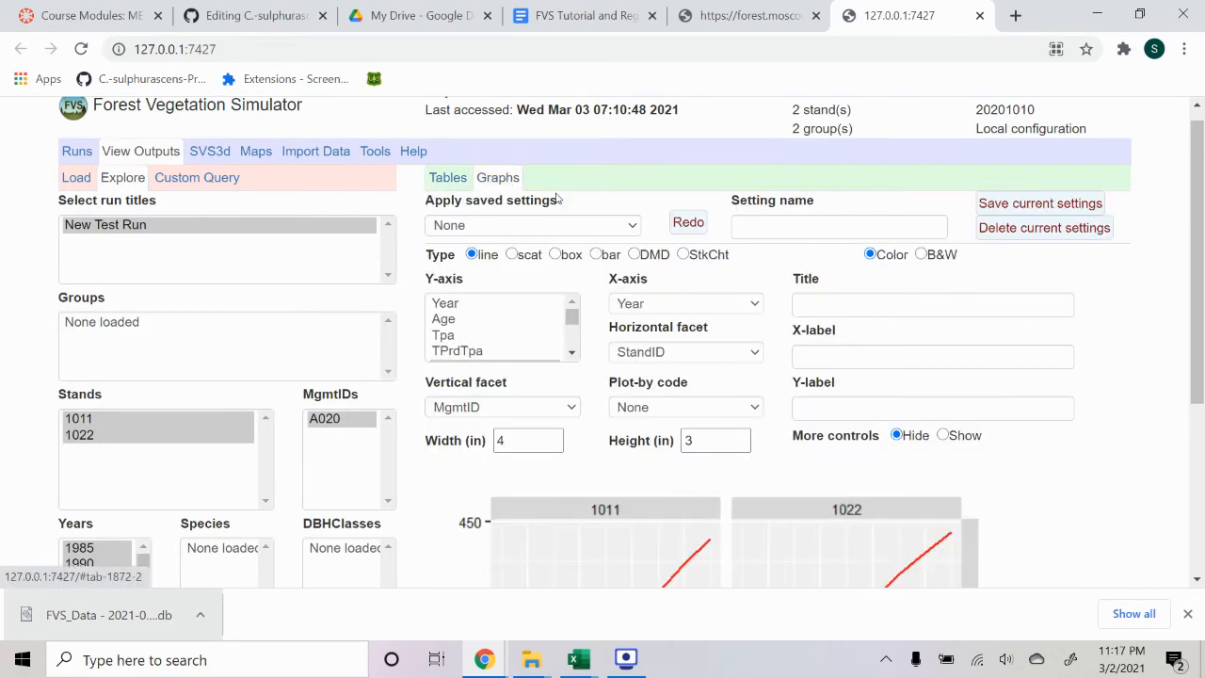
scroll(down, 3)
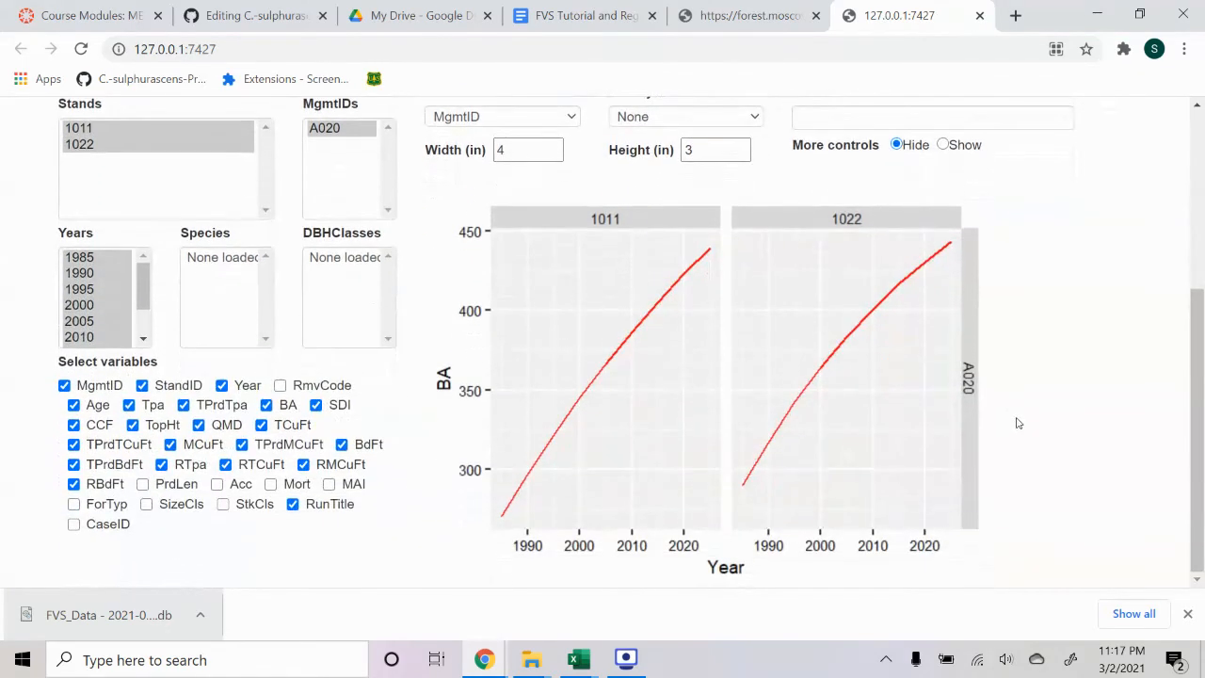
click(78, 127)
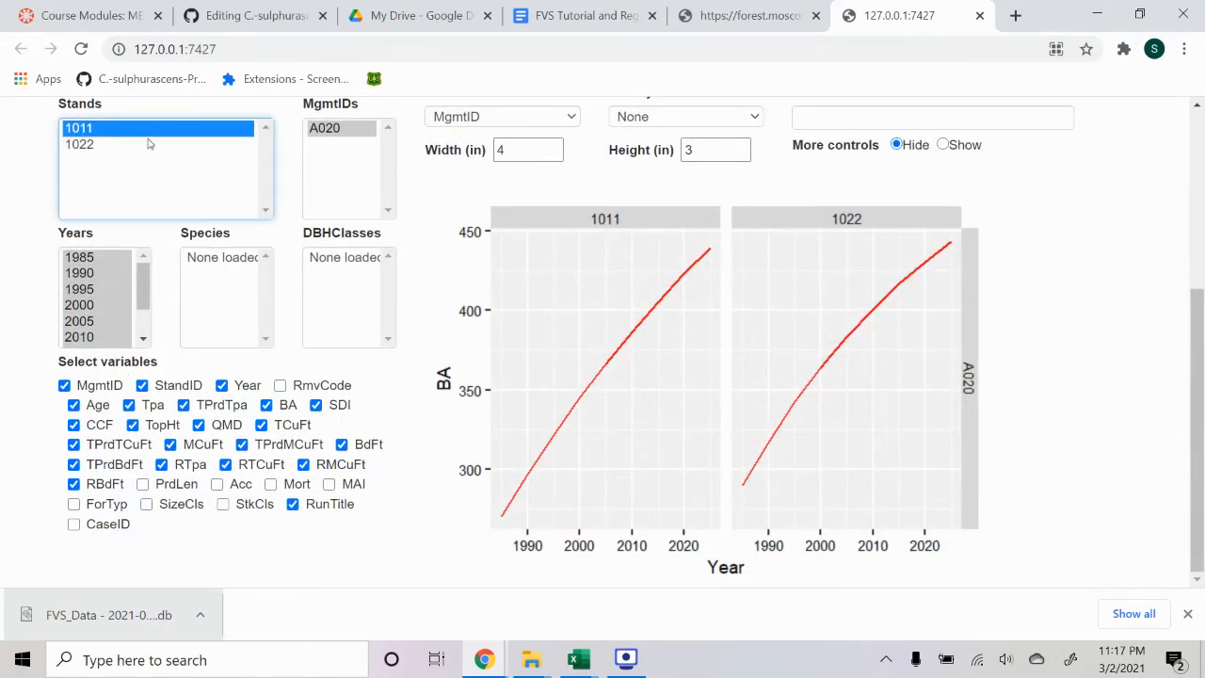
click(79, 144)
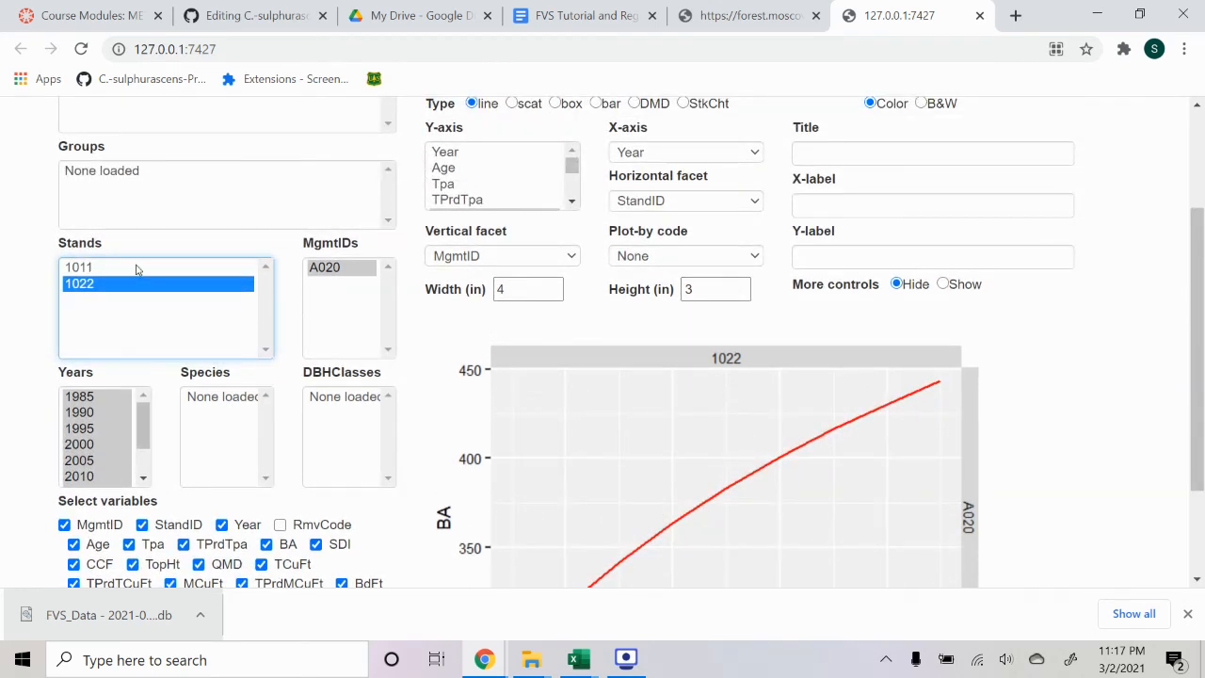
click(79, 266)
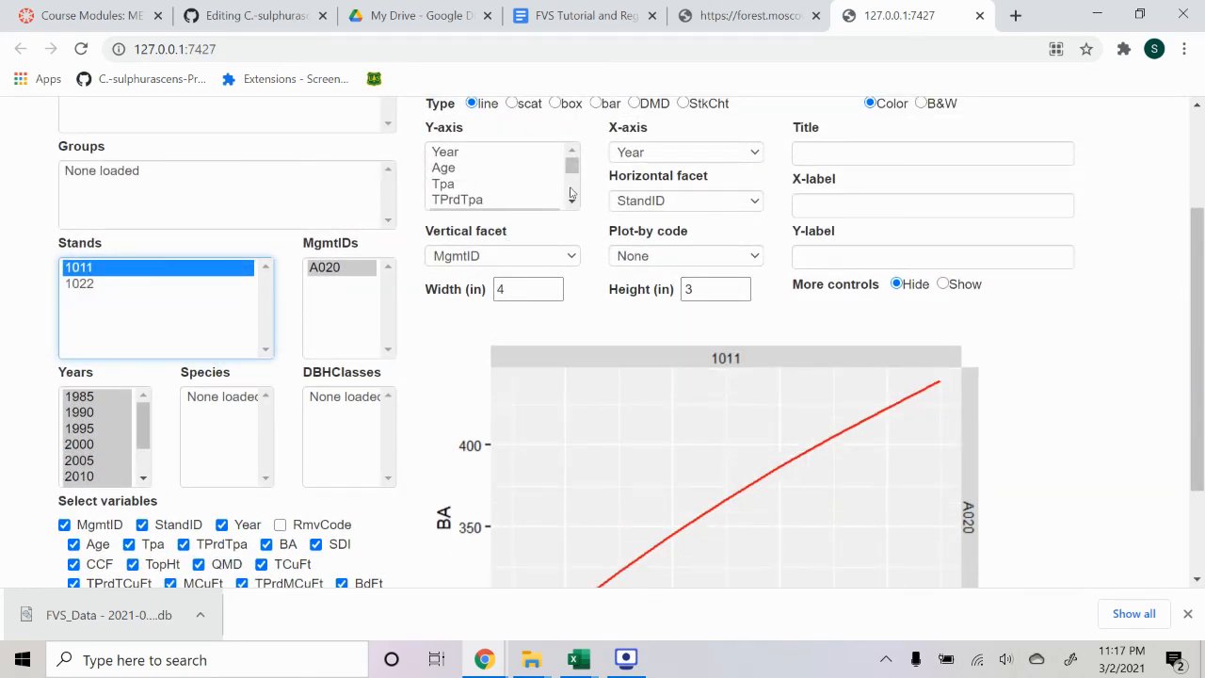
click(443, 194)
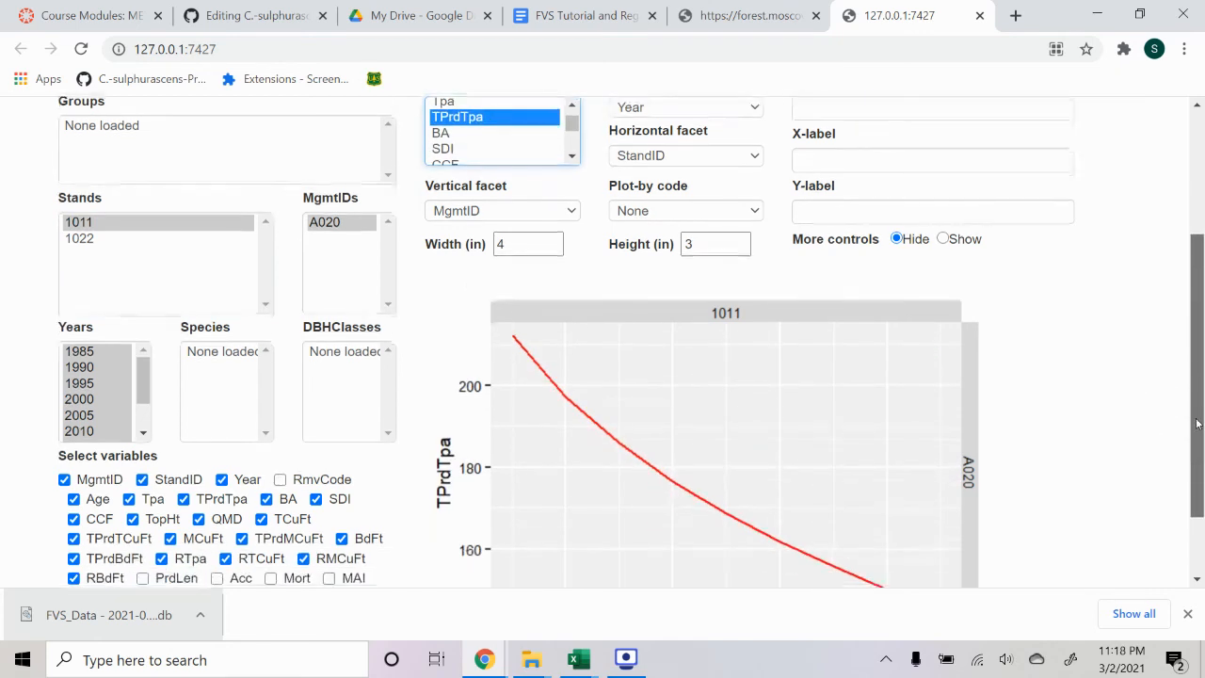
scroll(down, 3)
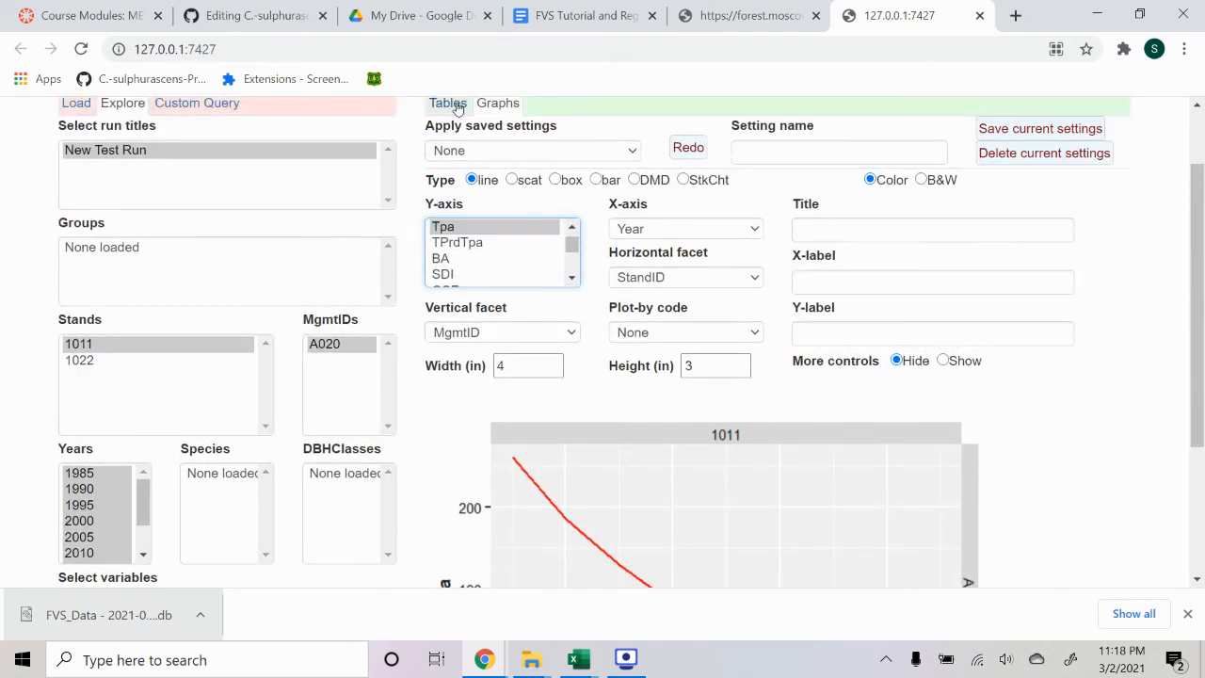
- Display stand 1011's yearly results in the Explore Tables view
click(447, 104)
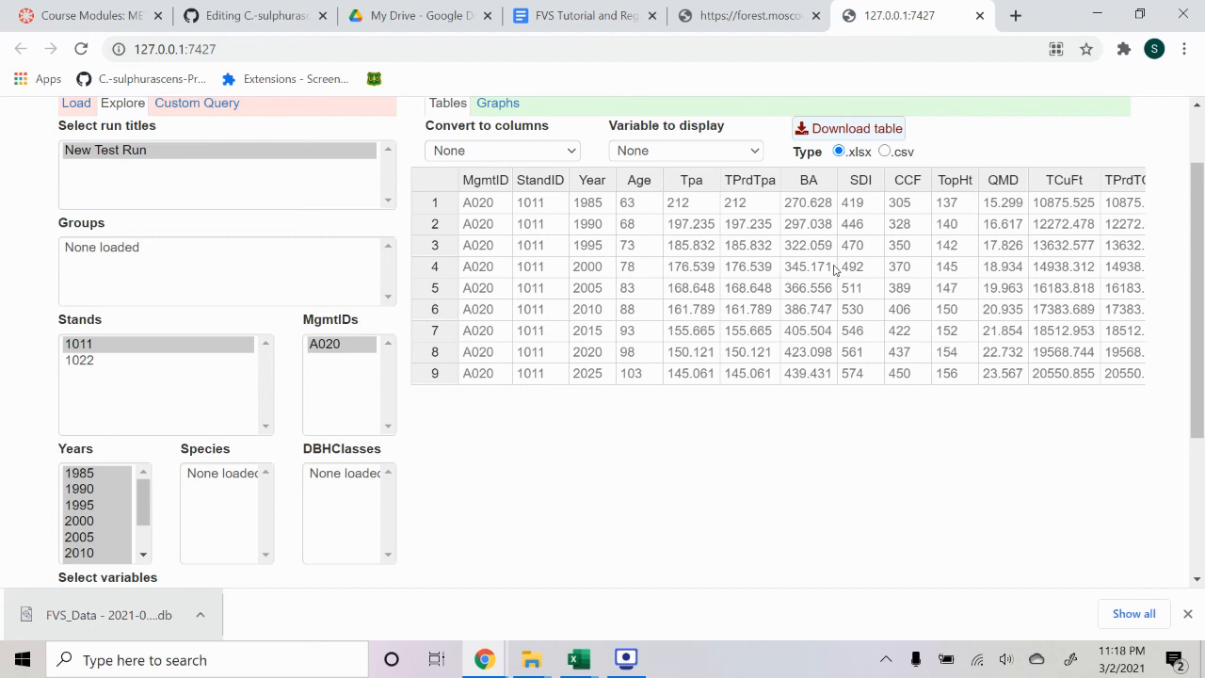
mouse_move(1033, 322)
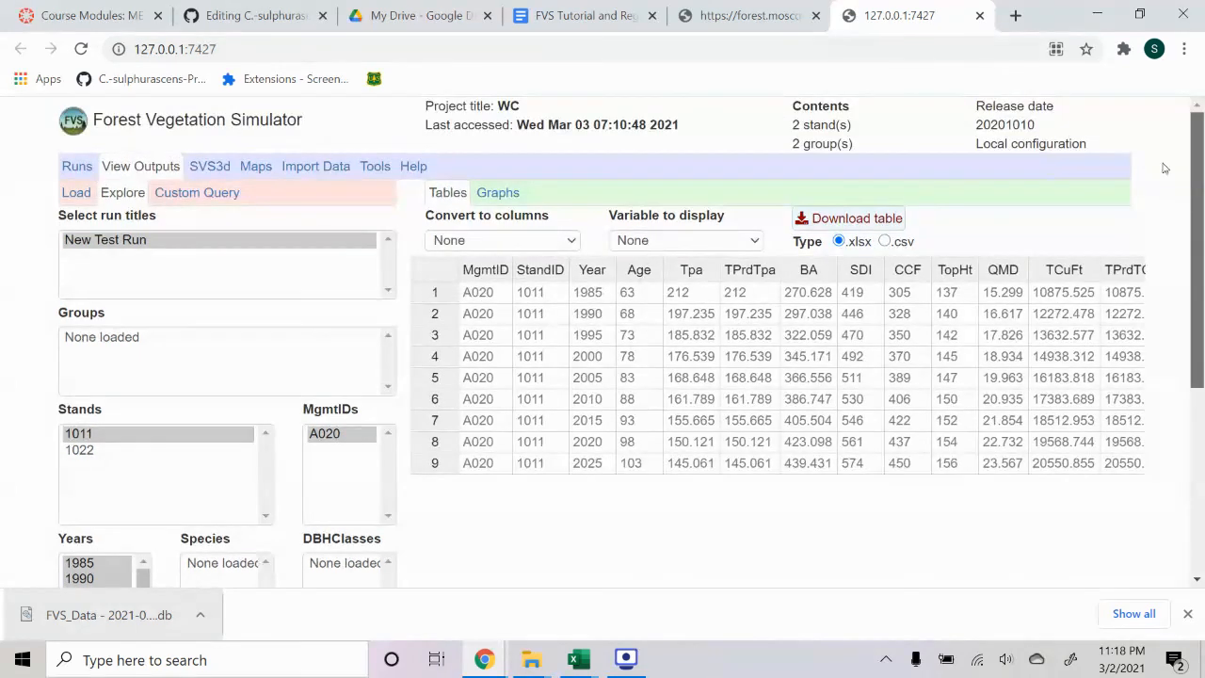
mouse_move(315, 173)
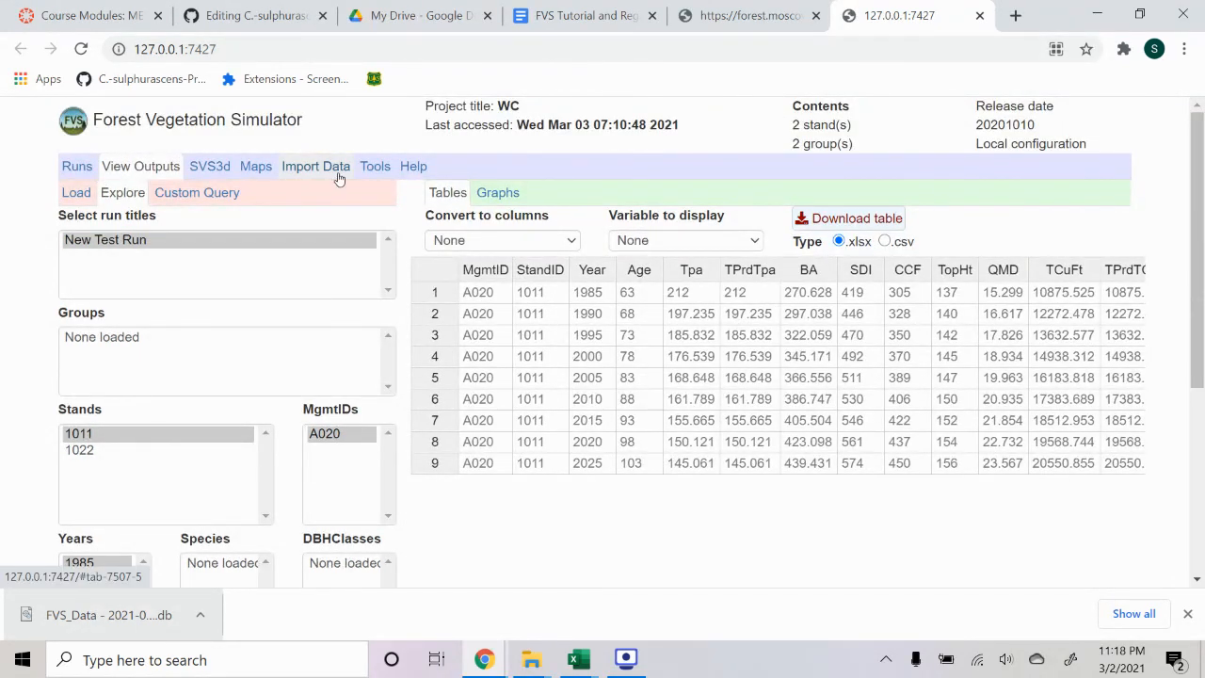